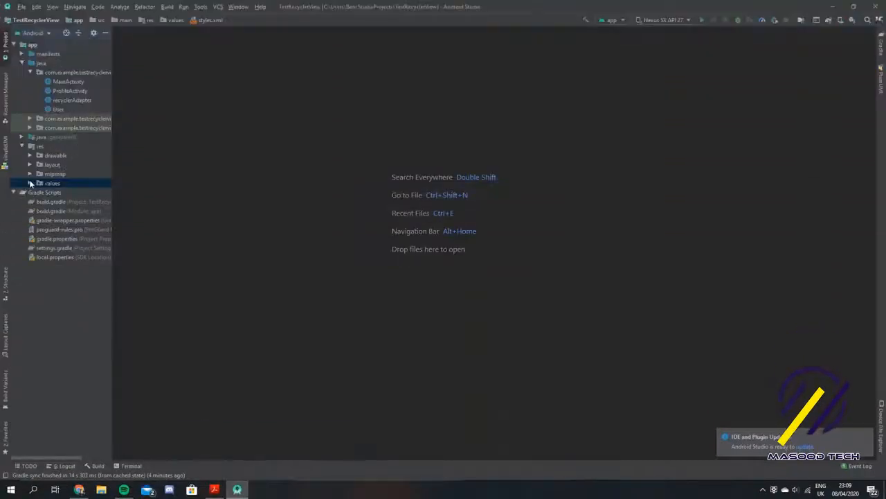
Duplicate AppTheme as AppTheme1 in styles.xml with parent Theme.AppCompat.Light.NoActionBar.
{"action": "left_click", "coordinate": [53, 183]}
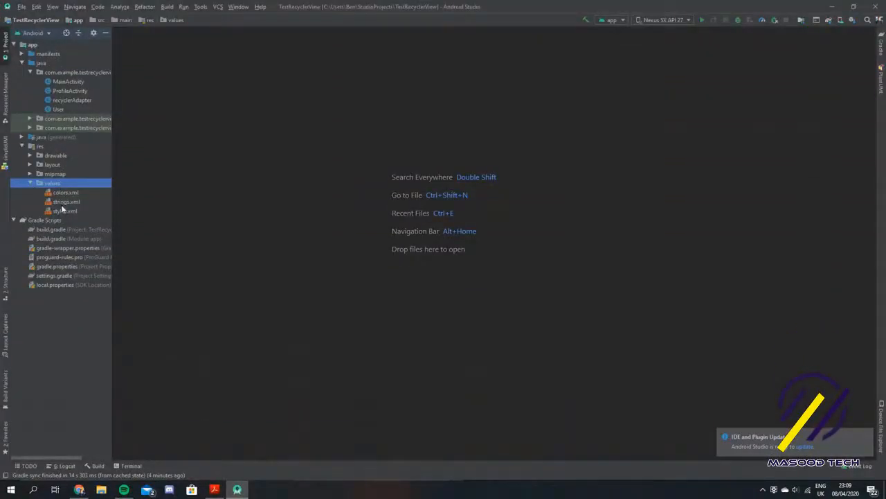
{"action": "double_click", "coordinate": [65, 210]}
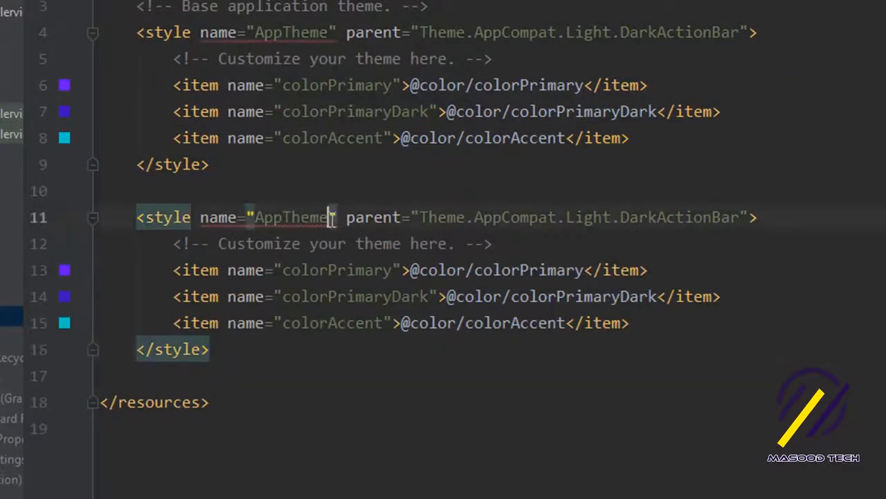
{"action": "type", "text": "1"}
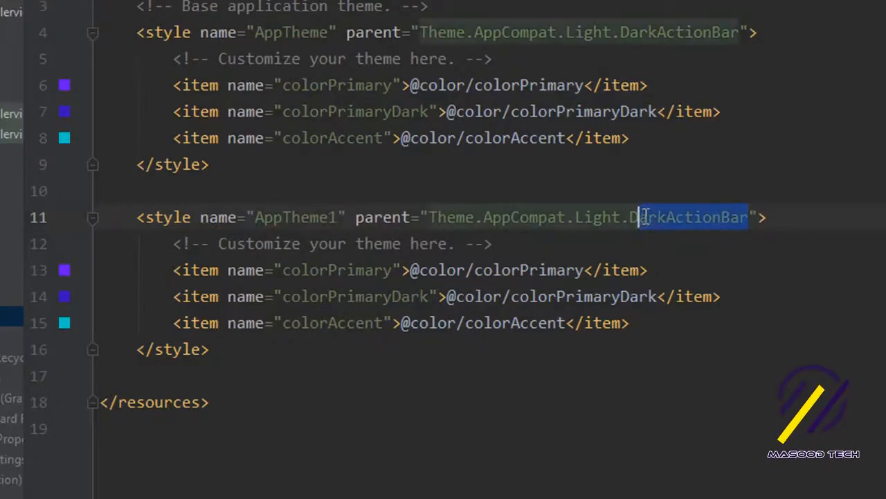
{"action": "key", "text": "Delete"}
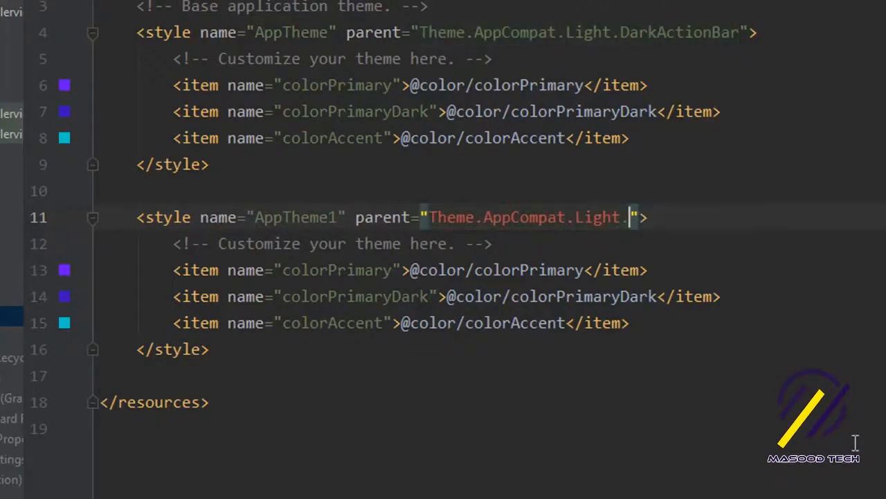
{"action": "type", "text": "NoActionBar"}
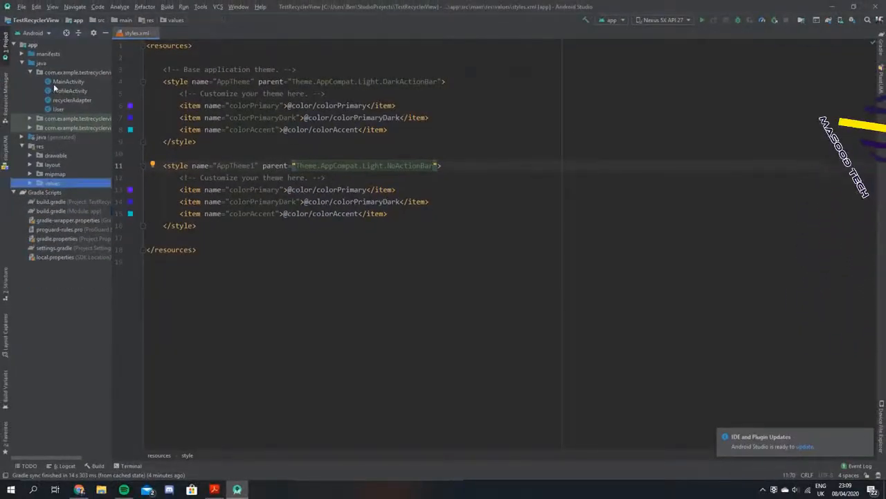
Create a new Java class named SplashActivity in the app package.
{"action": "right_click", "coordinate": [78, 72]}
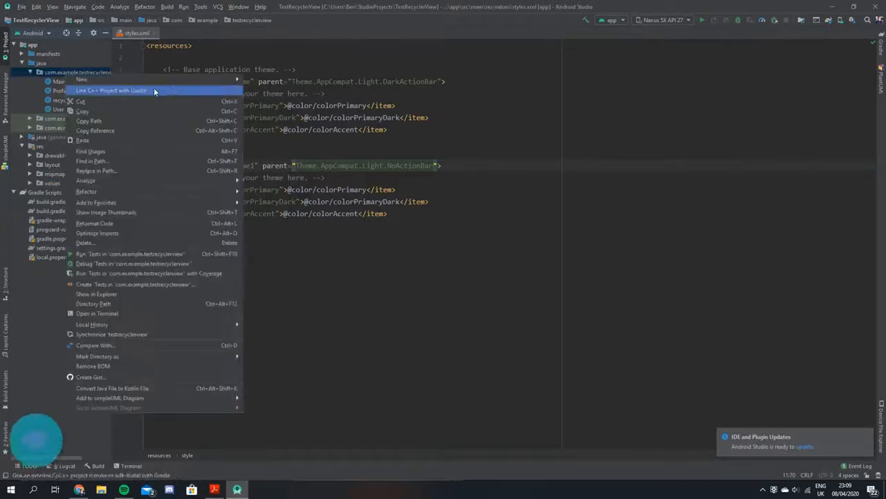
{"action": "left_click", "coordinate": [82, 79]}
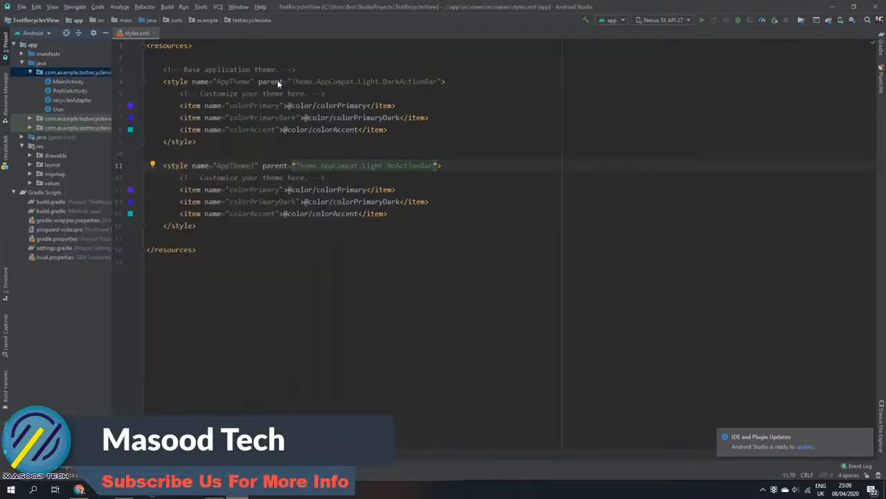
{"action": "type", "text": "SplashAct"}
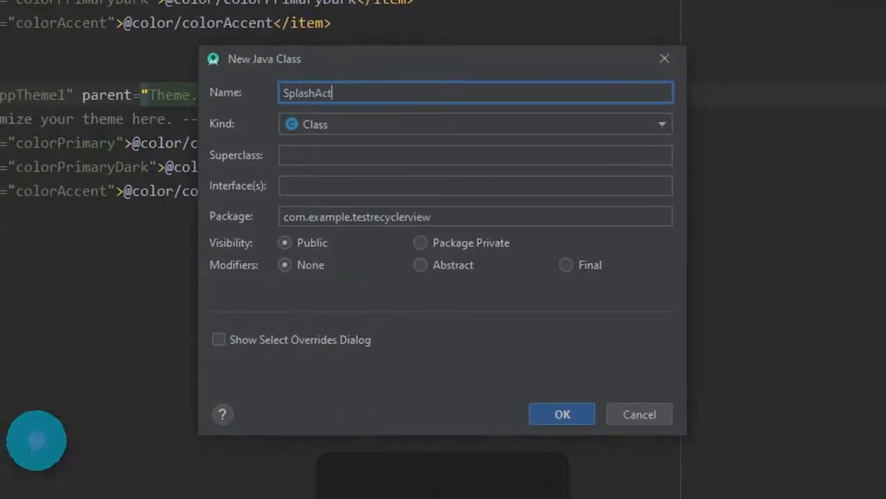
{"action": "type", "text": "ivity"}
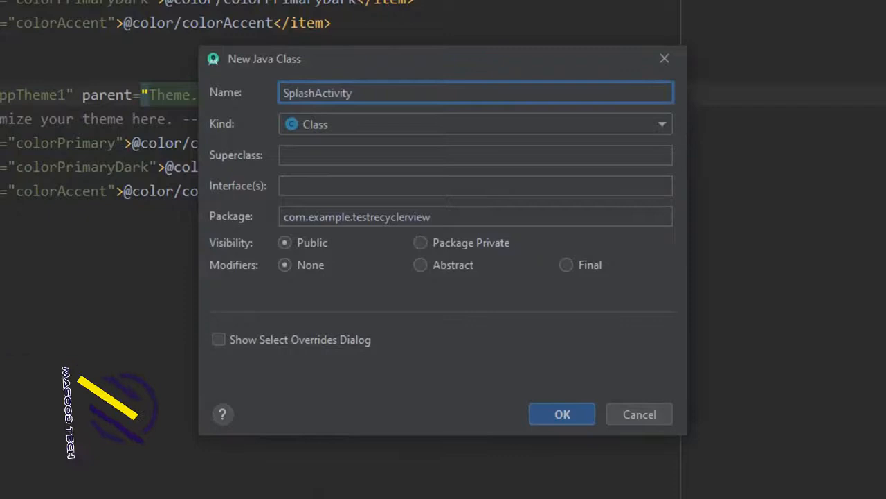
{"action": "left_click", "coordinate": [563, 413]}
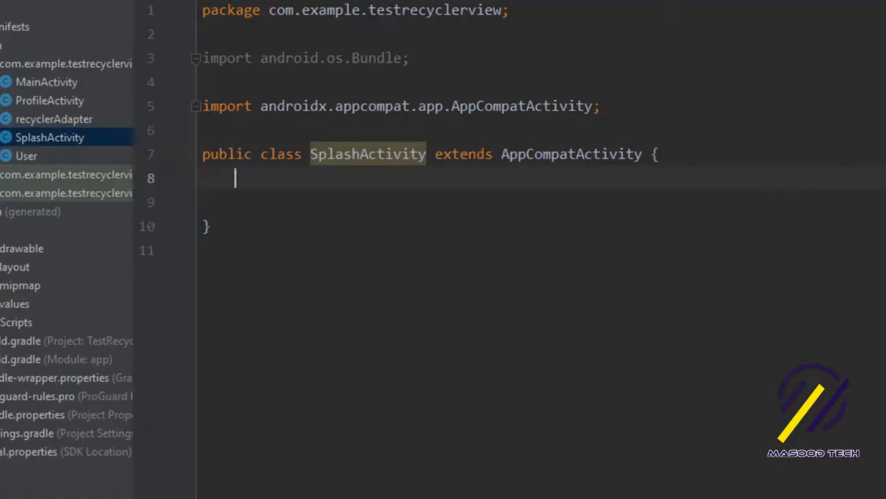
Declare private static int SPLASH_SCREEN_TIMEOUT = 2000 in SplashActivity.
{"action": "type", "text": "private static"}
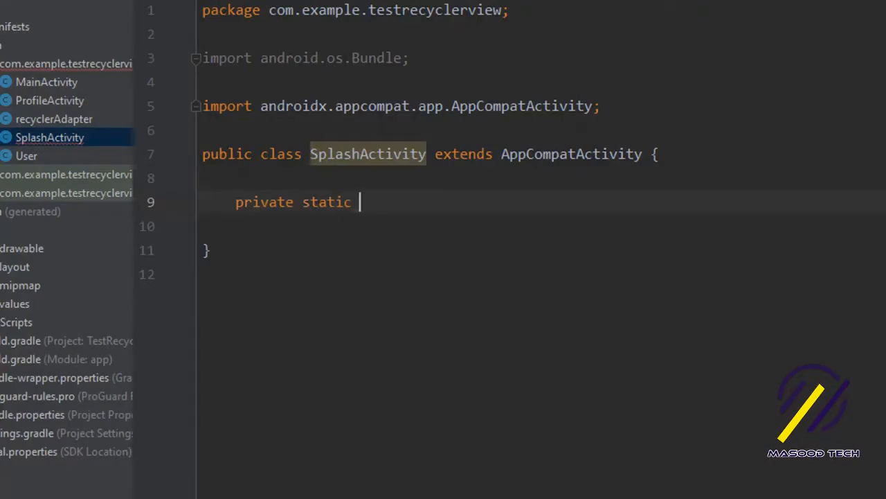
{"action": "type", "text": "int SPLA"}
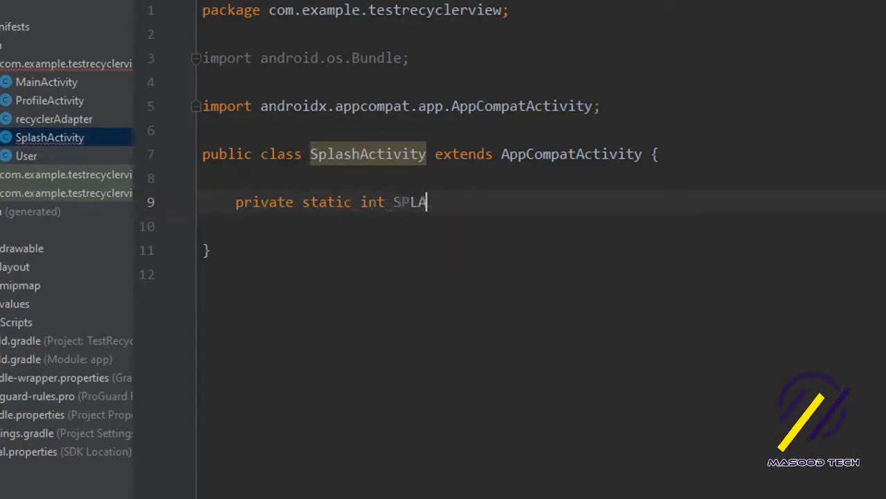
{"action": "type", "text": "SH_"}
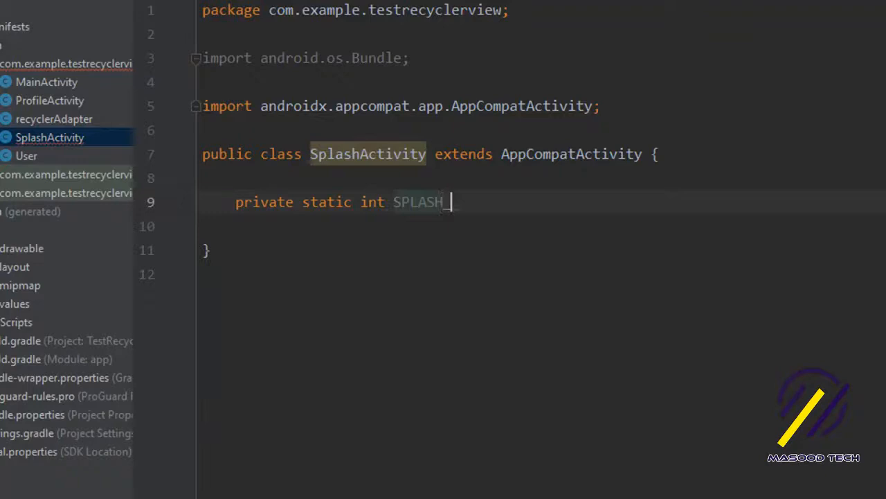
{"action": "type", "text": "_SCREEN"}
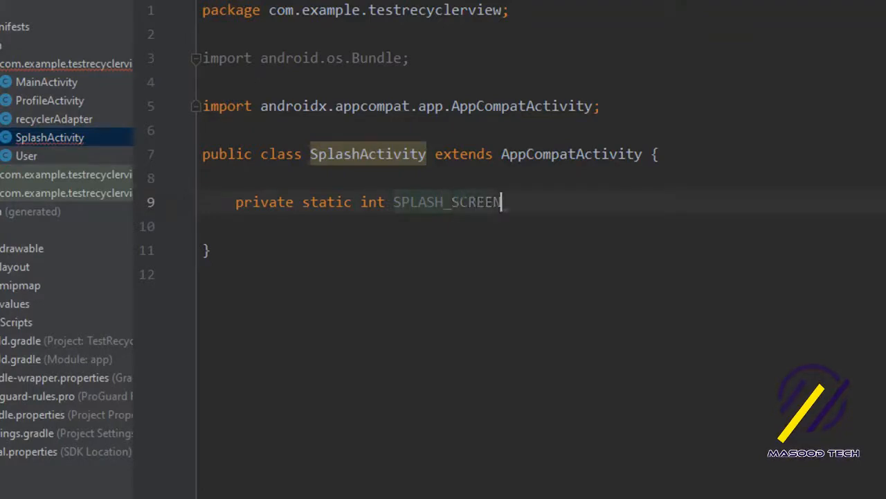
{"action": "type", "text": "_TIMEOUT"}
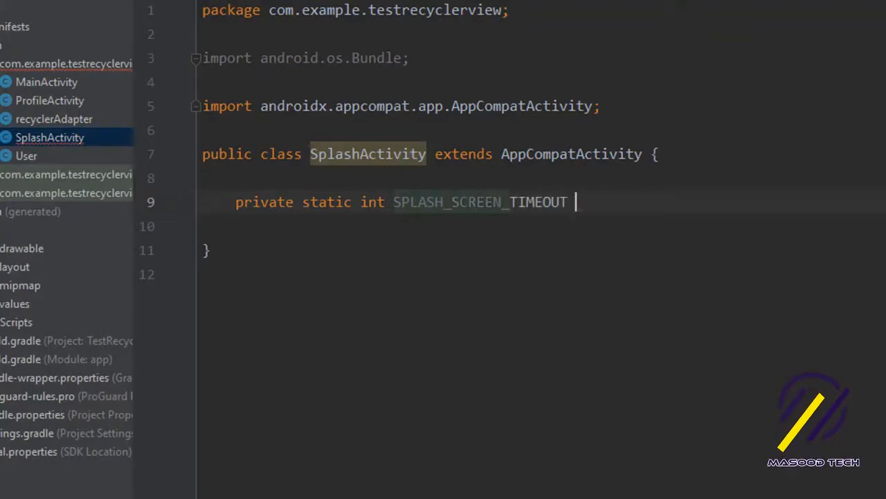
{"action": "type", "text": "= 2000;"}
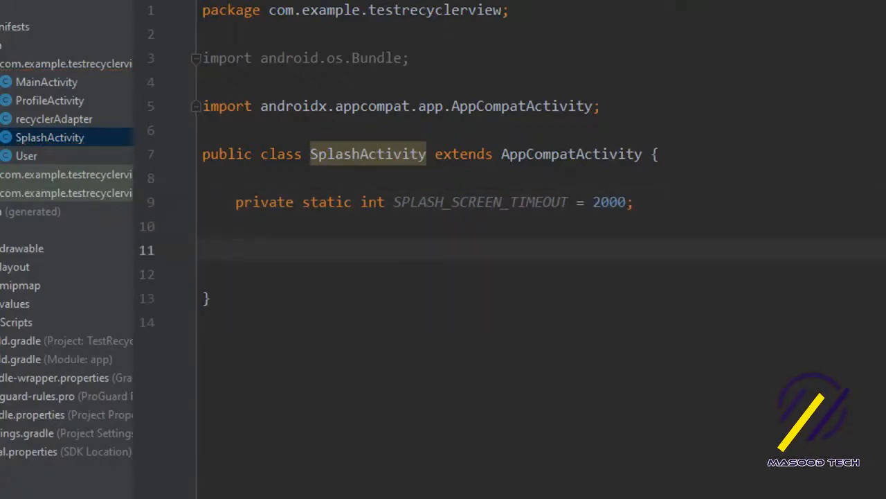
{"action": "type", "text": "@Override"}
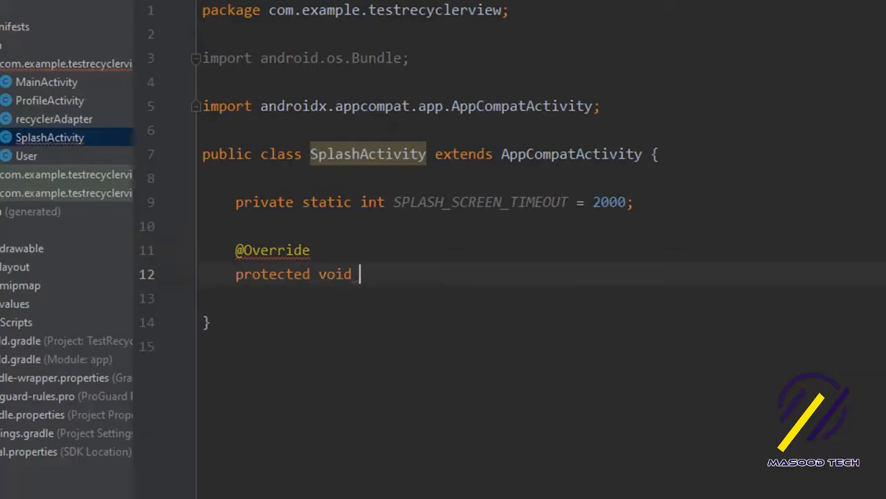
{"action": "type", "text": "onCreate("}
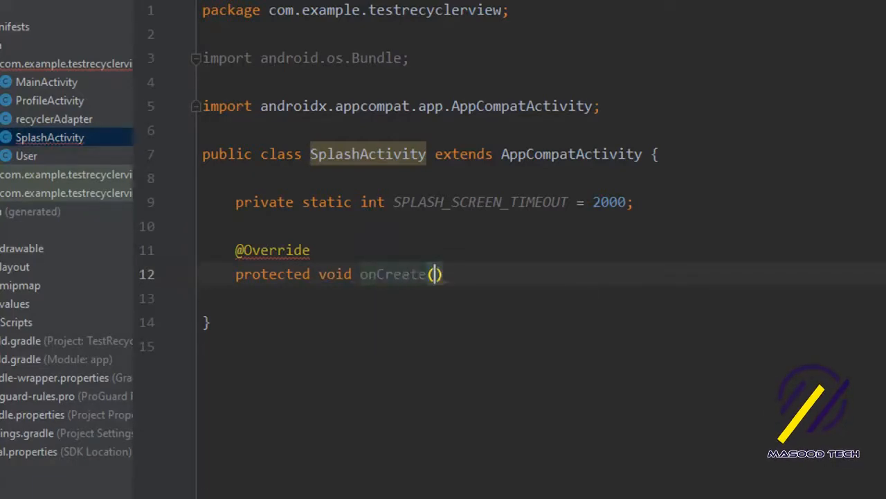
{"action": "type", "text": "Bundle"}
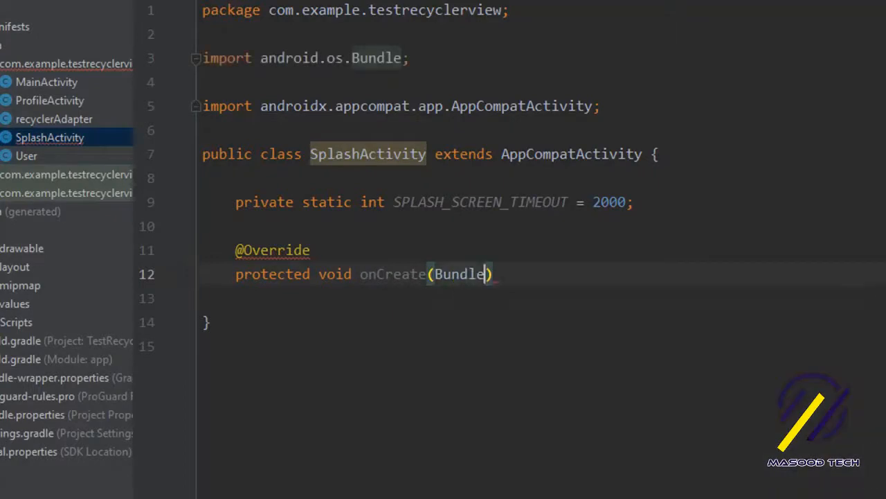
{"action": "type", "text": "saved"}
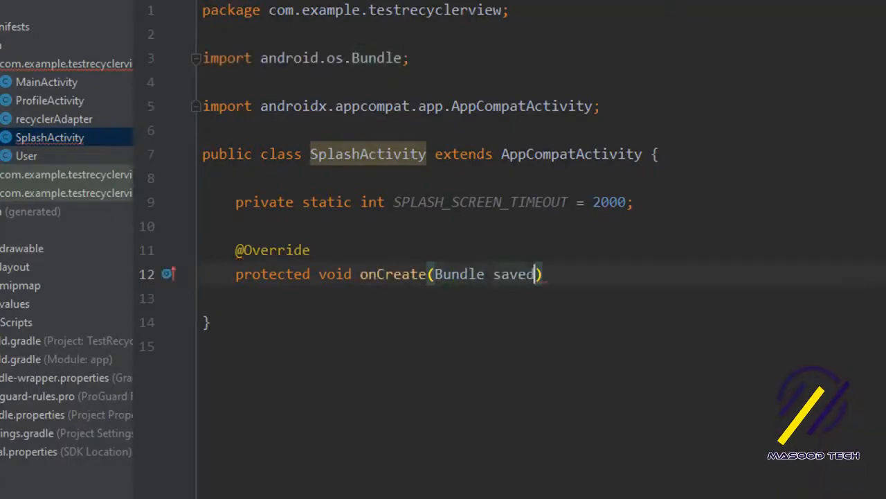
{"action": "type", "text": "InstanceState"}
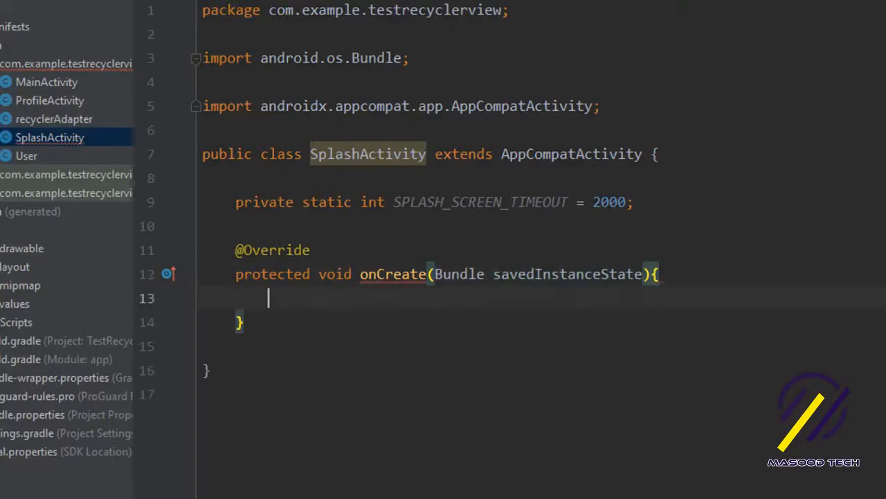
Call super.onCreate and begin getWindow().setFlags with WindowManager.LayoutParams.FLAG_FULLSCREEN.
{"action": "type", "text": "s"}
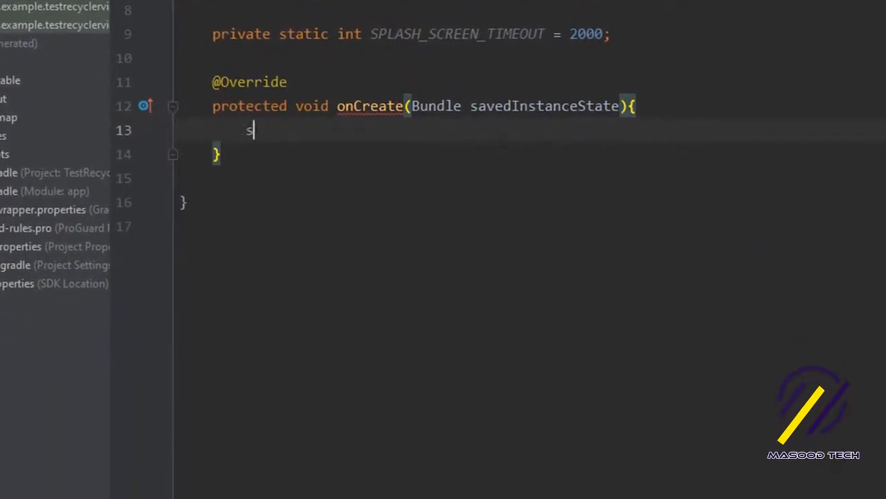
{"action": "type", "text": "uper.onCreate()"}
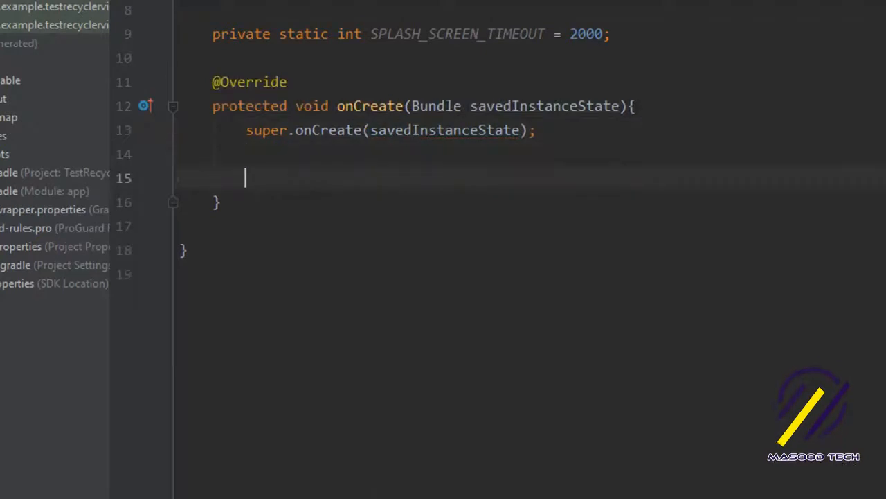
{"action": "type", "text": "get"}
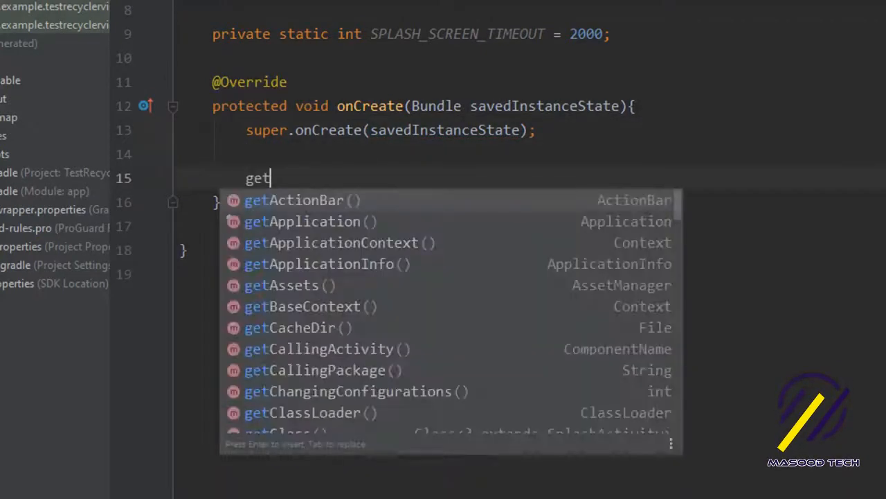
{"action": "type", "text": "Window()"}
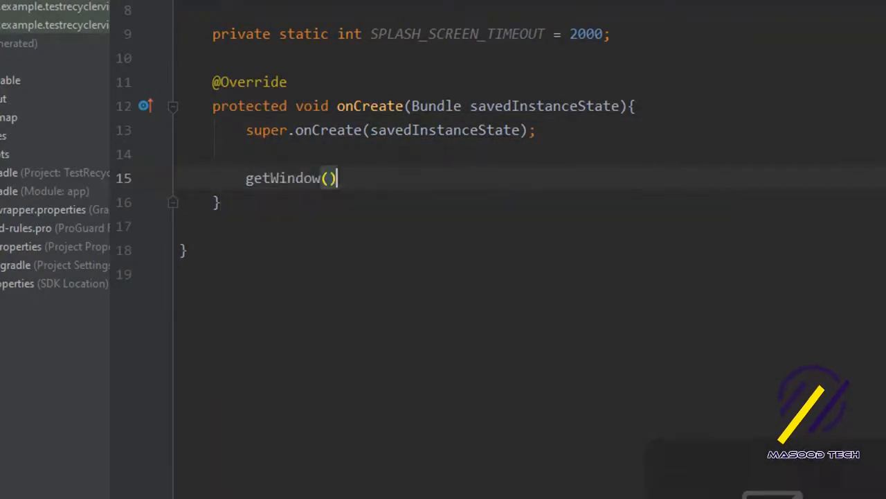
{"action": "type", "text": ".setFlags();"}
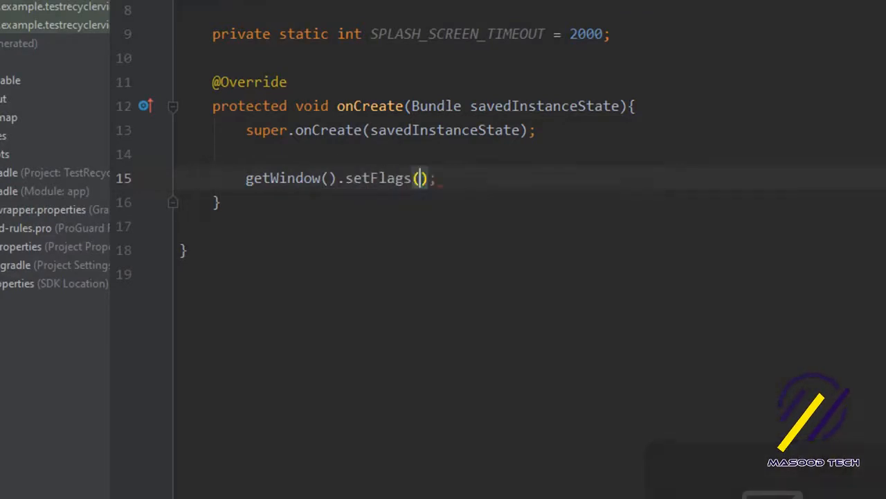
{"action": "type", "text": "W"}
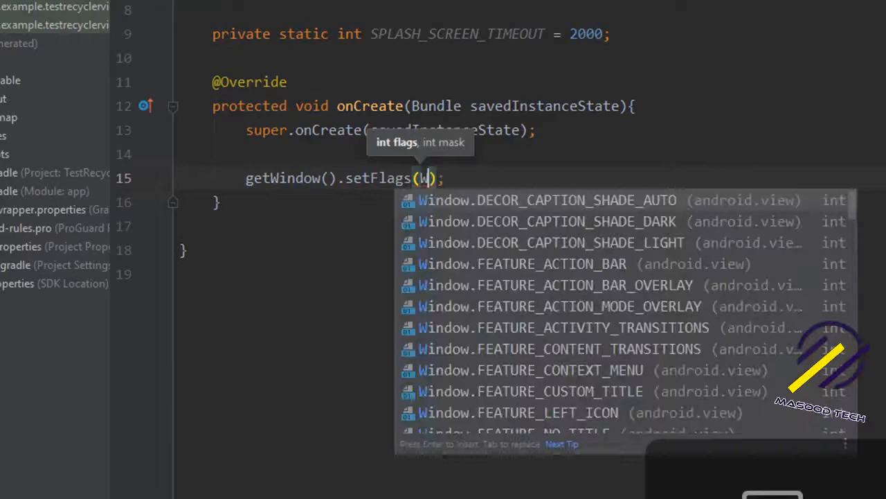
{"action": "type", "text": "indowManager."}
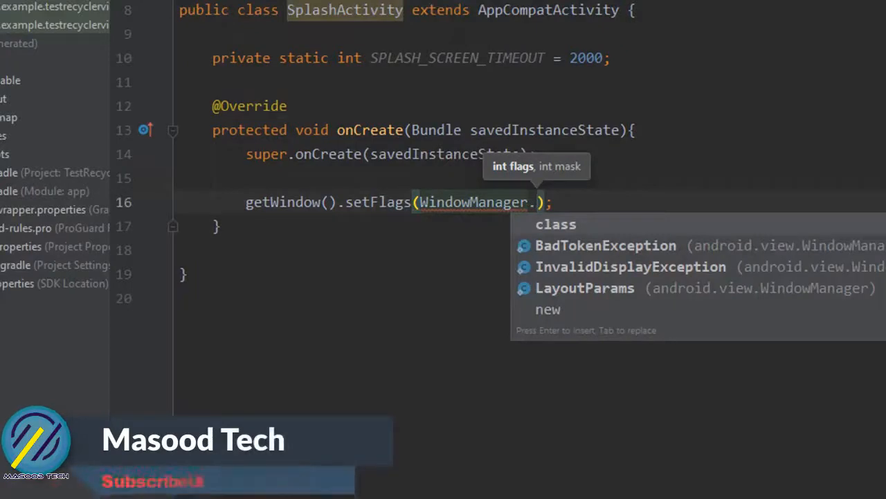
{"action": "left_click", "coordinate": [585, 287]}
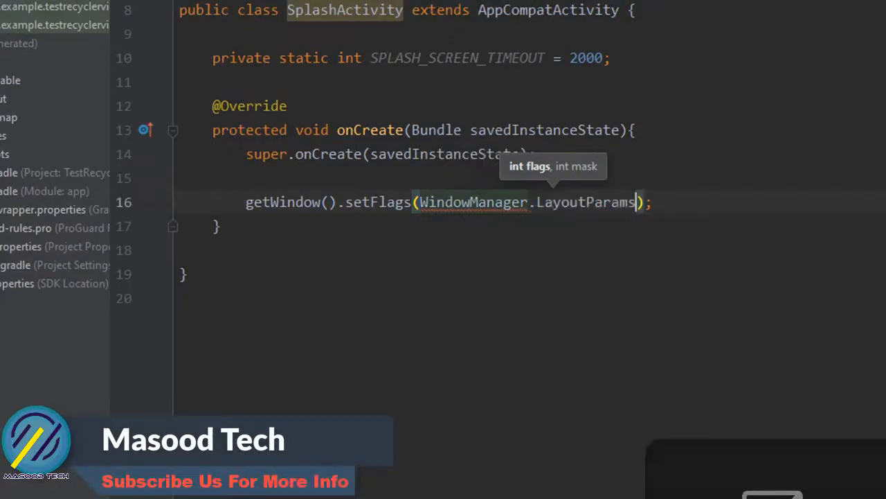
{"action": "type", "text": "."}
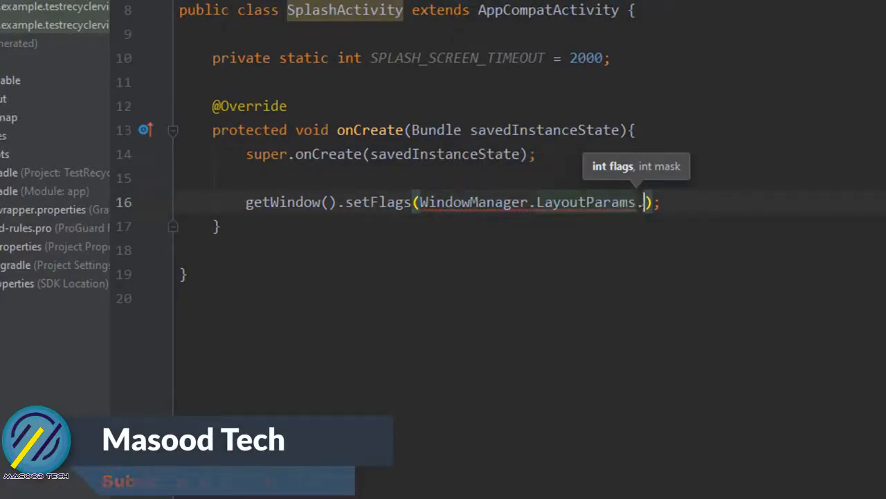
{"action": "type", "text": "Fl"}
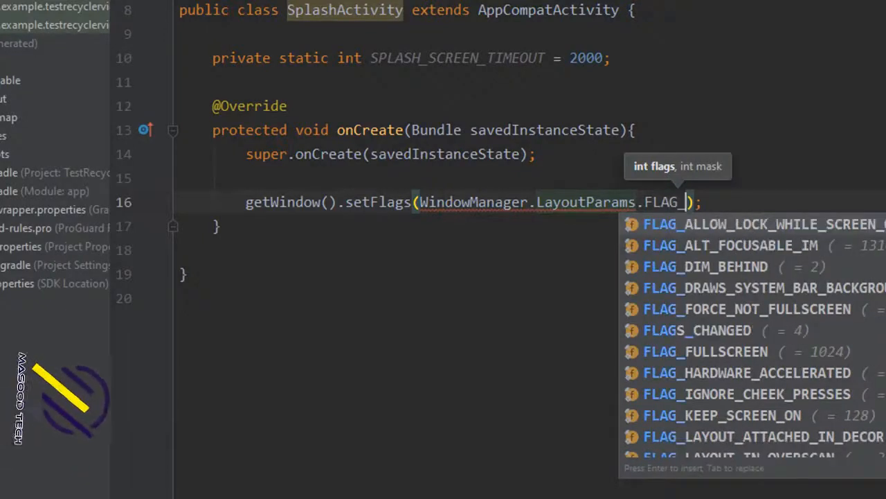
{"action": "type", "text": "FU"}
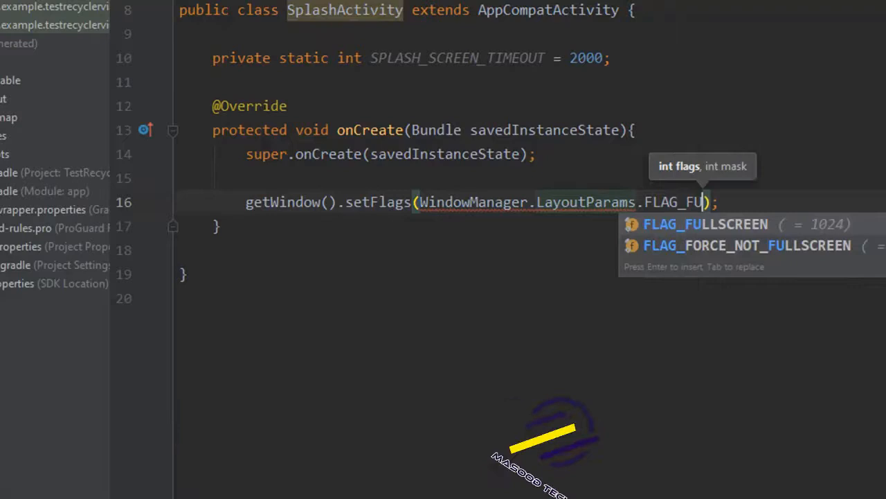
{"action": "key", "text": "Enter"}
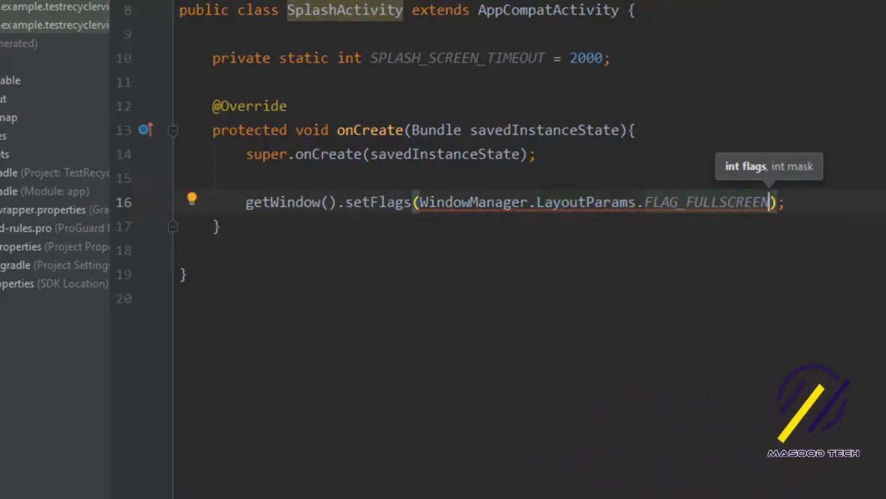
Supply WindowManager.LayoutParams.FLAG_FULLSCREEN again as the setFlags mask argument.
{"action": "type", "text": ","}
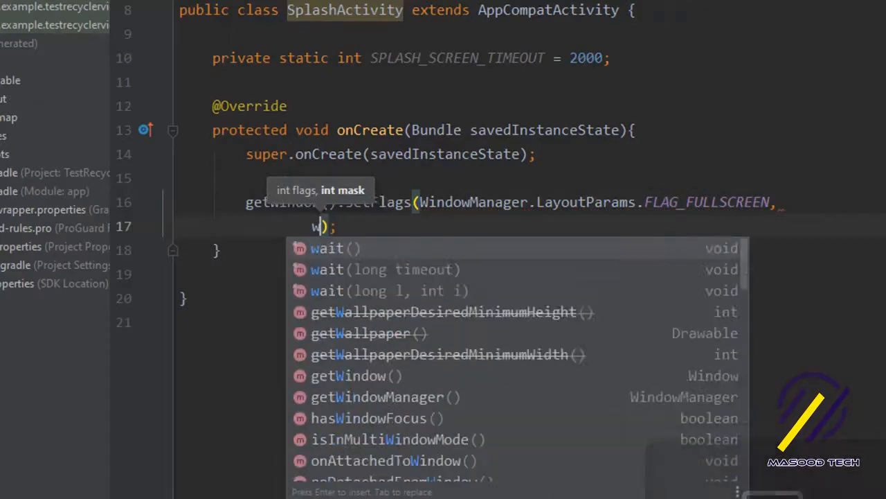
{"action": "type", "text": "indowManager."}
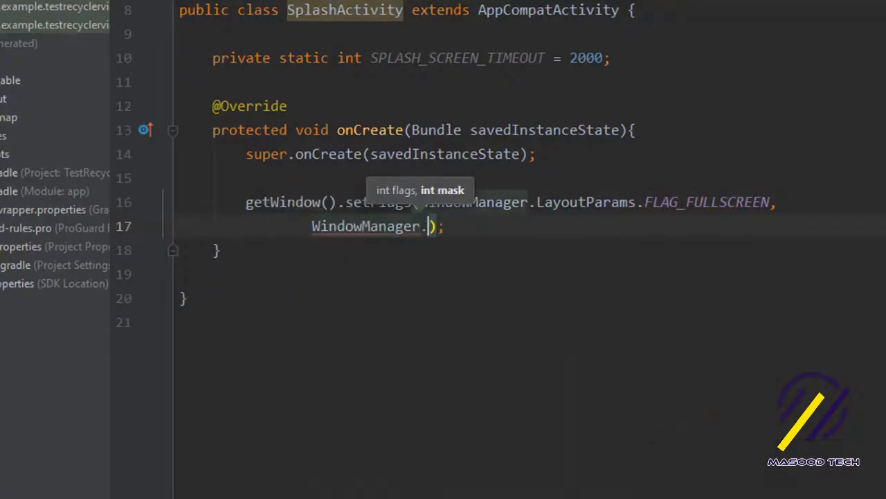
{"action": "type", "text": "."}
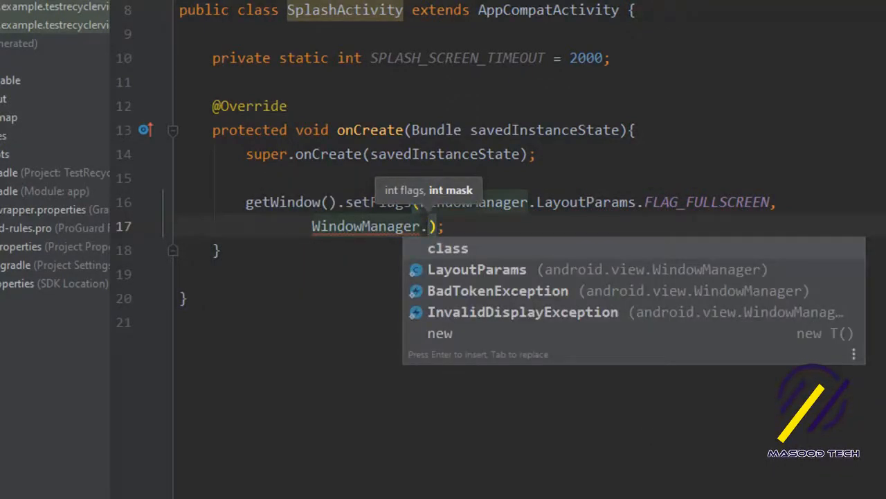
{"action": "type", "text": "LayoutParams"}
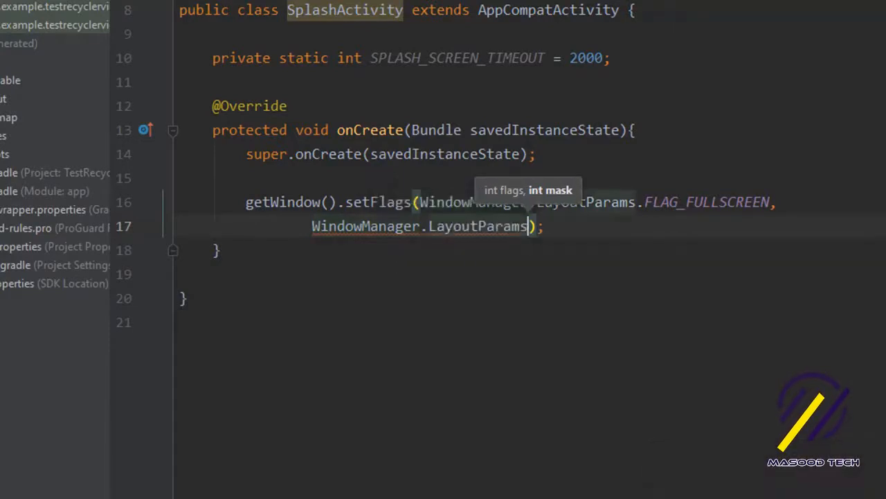
{"action": "type", "text": "."}
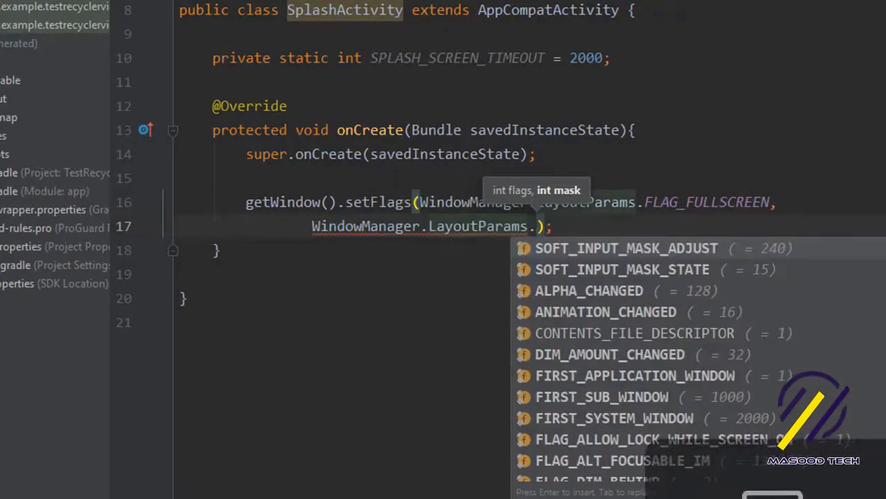
{"action": "type", "text": "FL"}
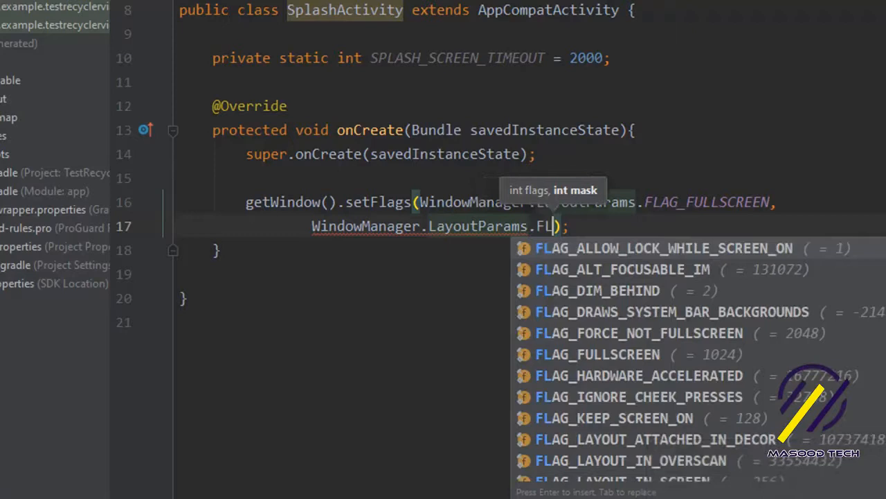
{"action": "type", "text": "AG_FULLSCREEN"}
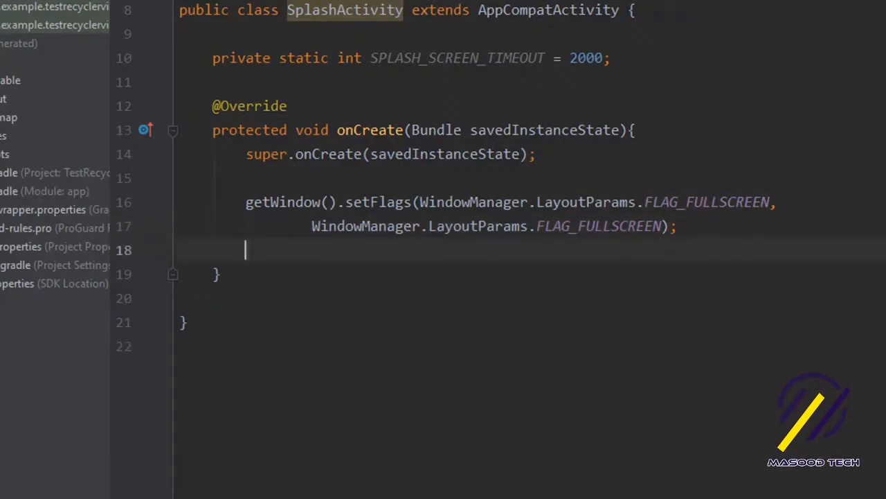
Set the content view to R.layout.splash_activity and create that layout resource file.
{"action": "type", "text": "set"}
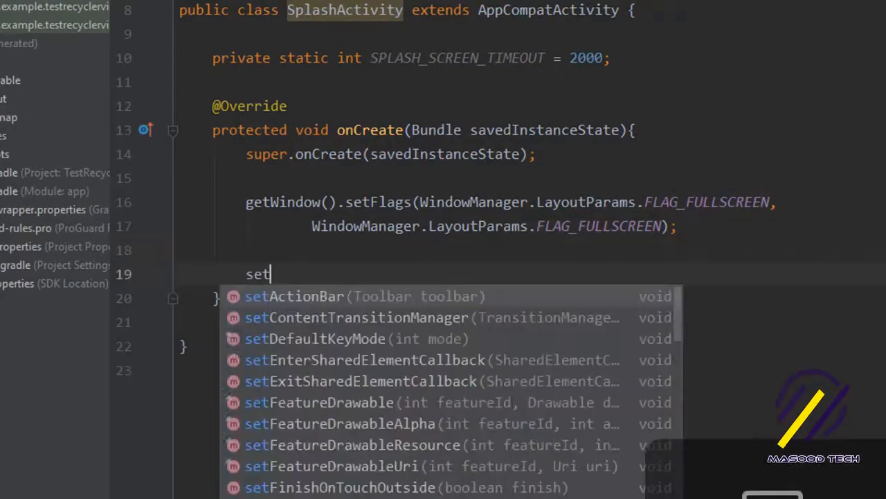
{"action": "type", "text": "Content"}
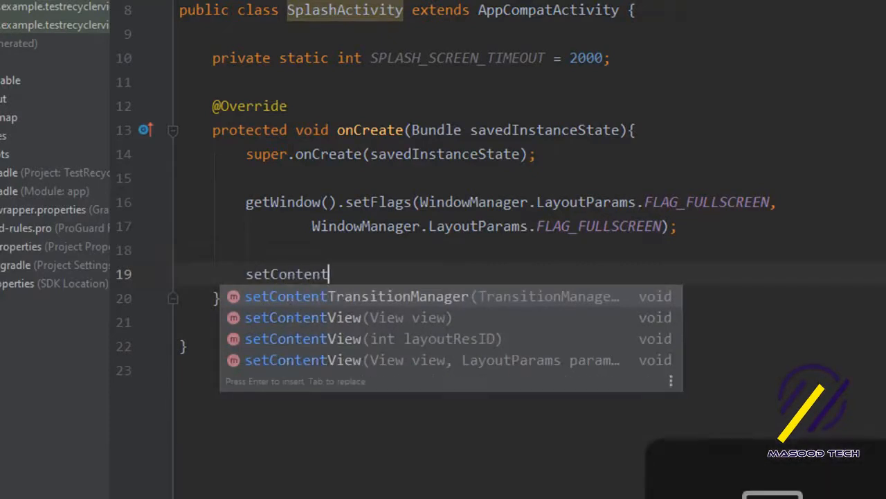
{"action": "type", "text": "View("}
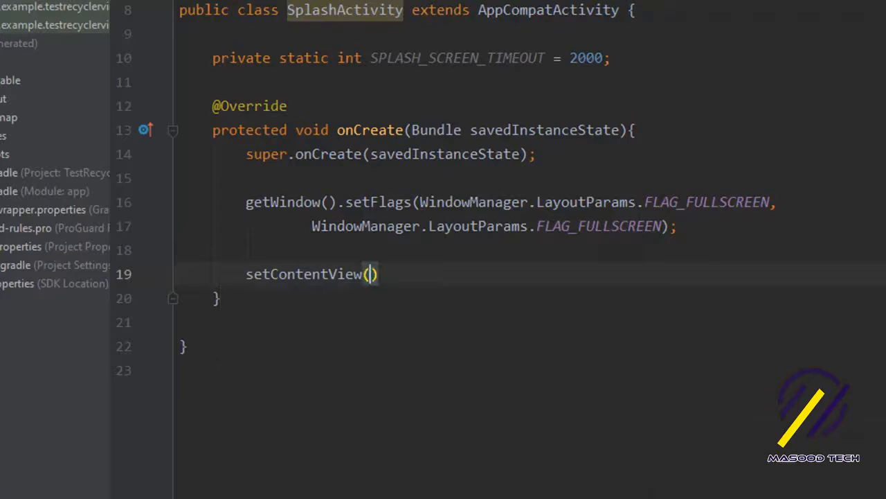
{"action": "type", "text": "R.layout.splash_activi"}
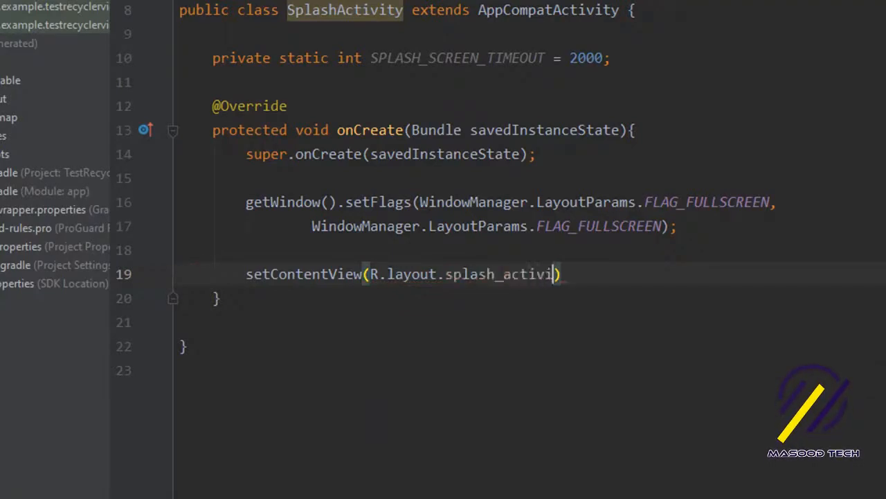
{"action": "type", "text": "ty"}
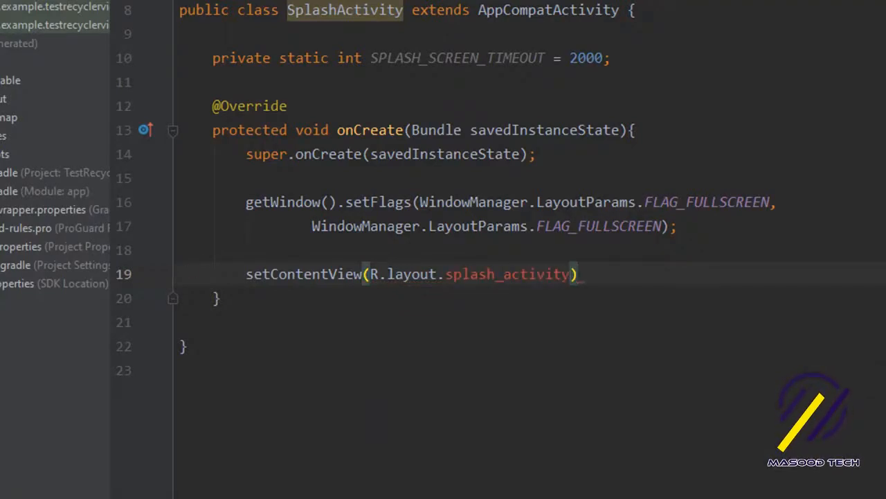
{"action": "type", "text": ";"}
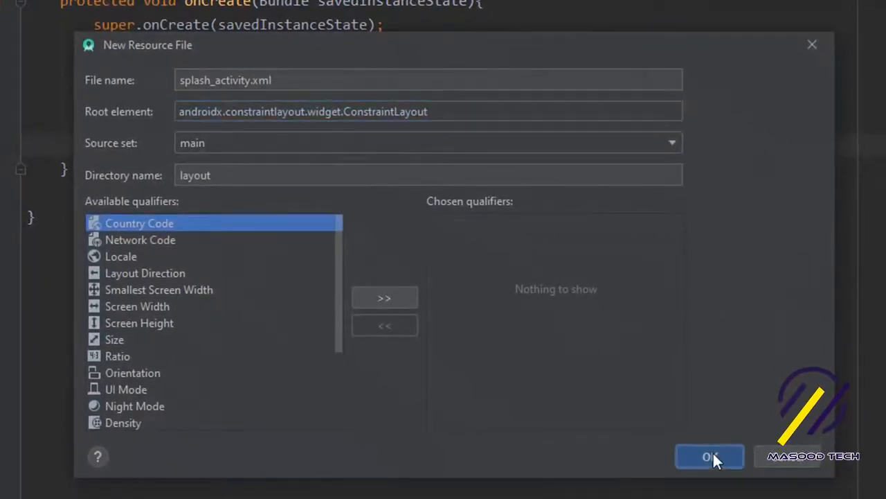
{"action": "left_click", "coordinate": [709, 456]}
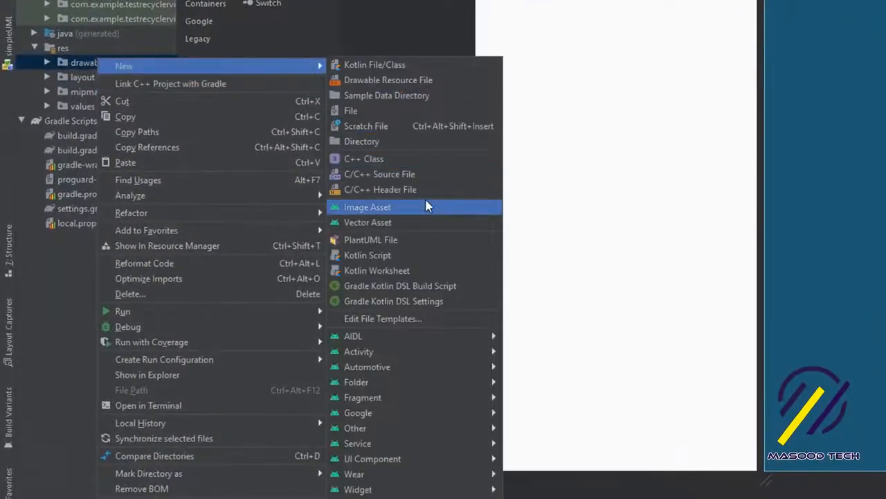
Start a new vector asset and choose the ic_local_airport airplane clip art.
{"action": "left_click", "coordinate": [369, 221]}
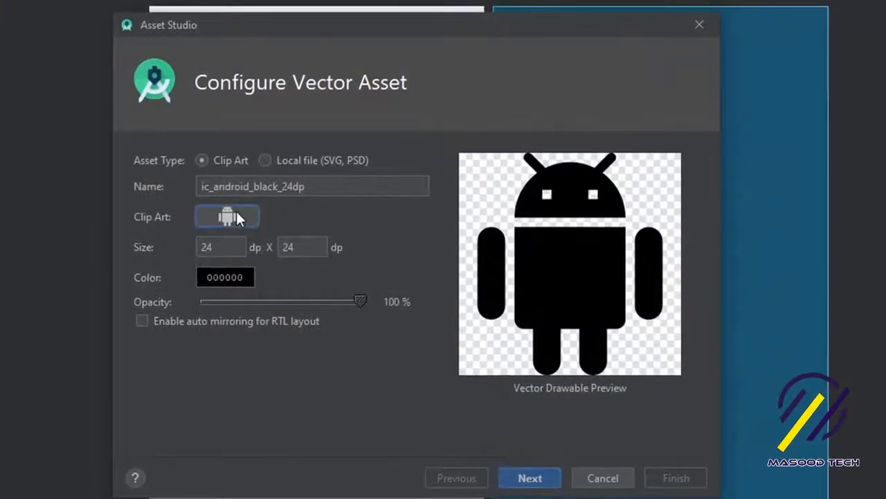
{"action": "left_click", "coordinate": [227, 216]}
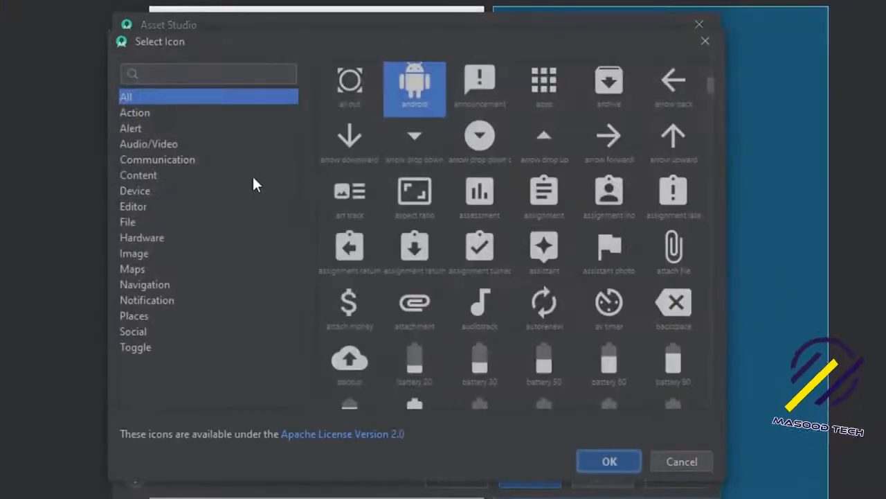
{"action": "scroll", "scroll_direction": "down", "scroll_amount": 3}
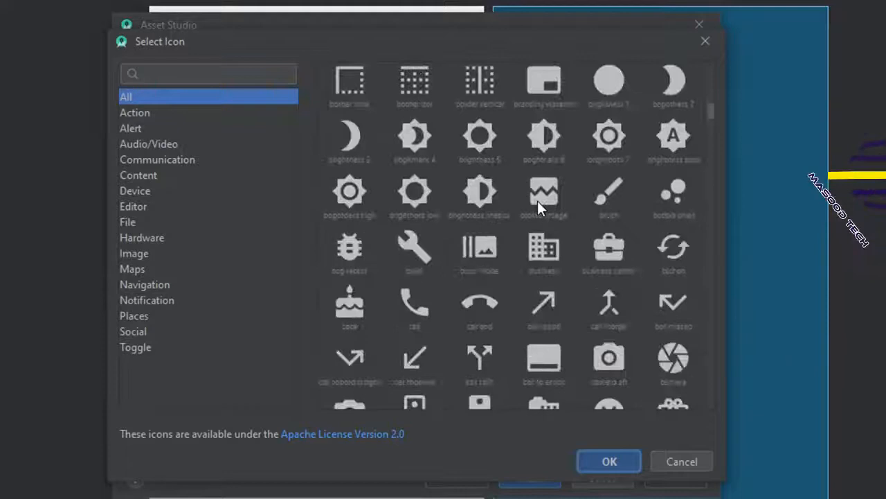
{"action": "scroll", "scroll_direction": "down", "scroll_amount": 3}
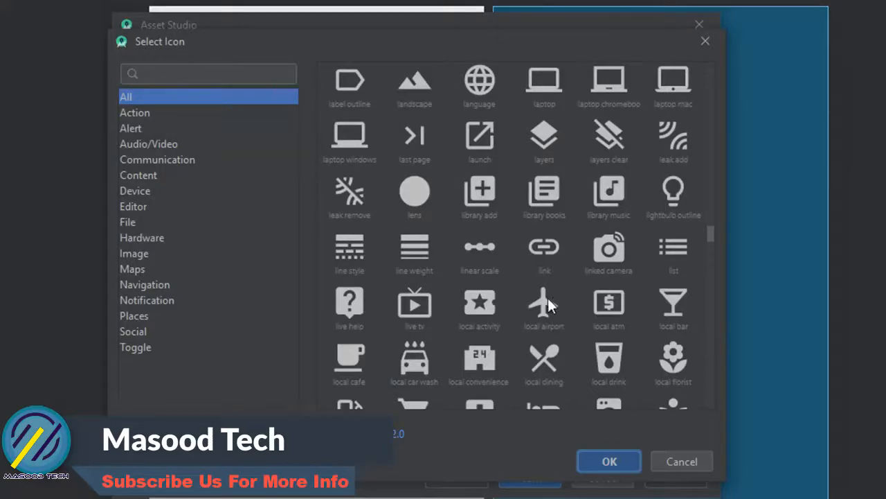
{"action": "left_click", "coordinate": [543, 307]}
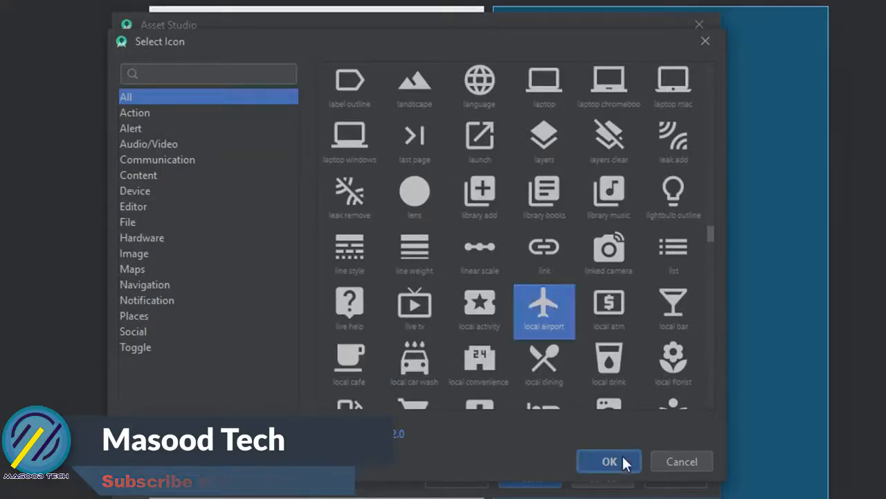
{"action": "left_click", "coordinate": [609, 461]}
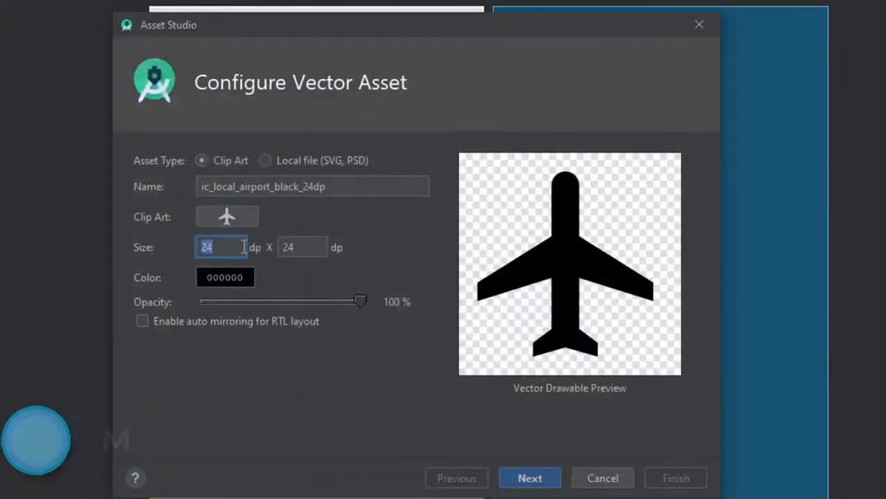
Size the icon 500×500 dp and finish creating it in res/drawable.
{"action": "type", "text": "5"}
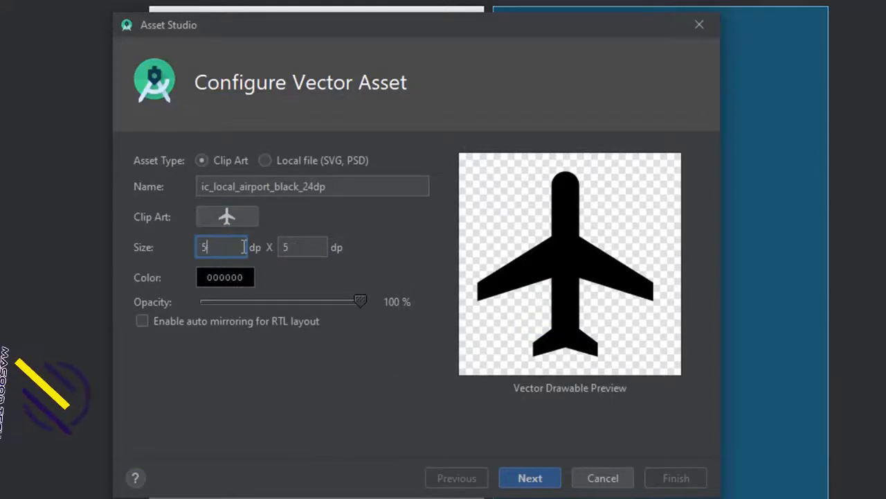
{"action": "type", "text": "00"}
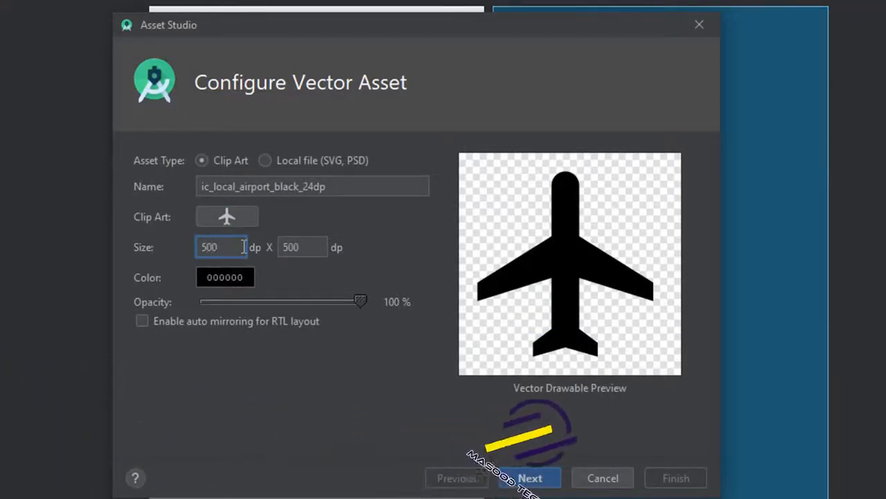
{"action": "left_click", "coordinate": [529, 478]}
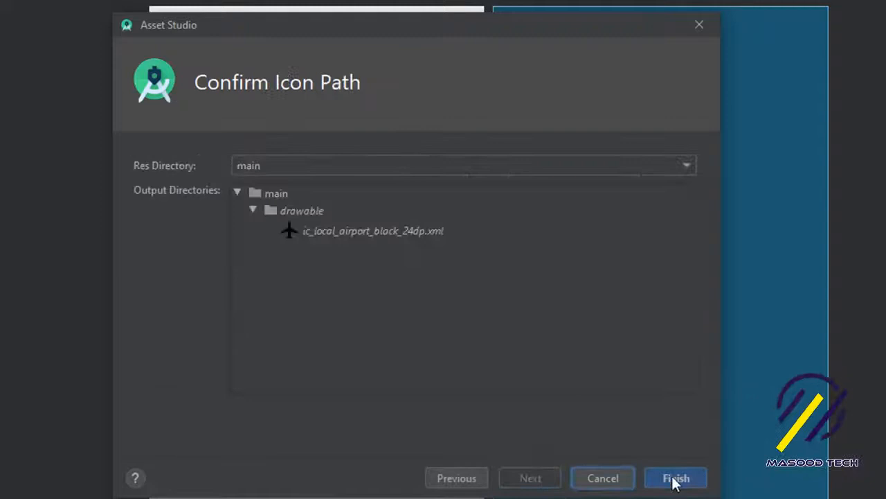
{"action": "left_click", "coordinate": [676, 478]}
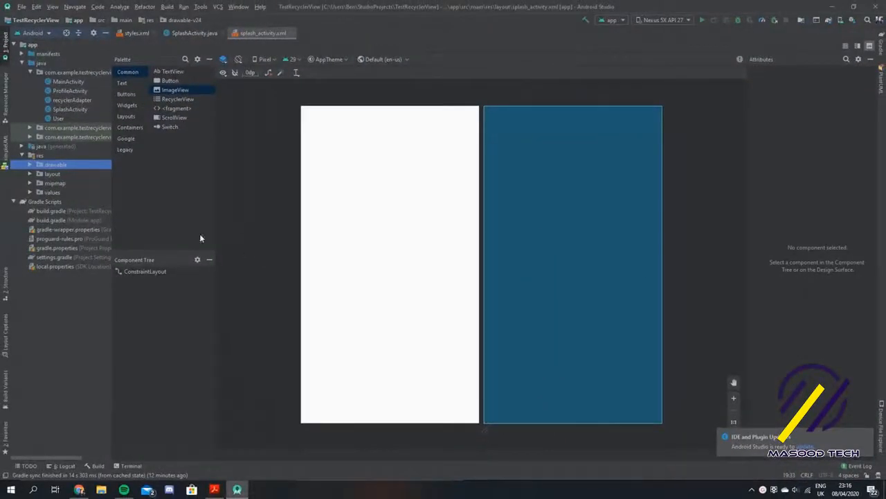
{"action": "mouse_move", "coordinate": [88, 136]}
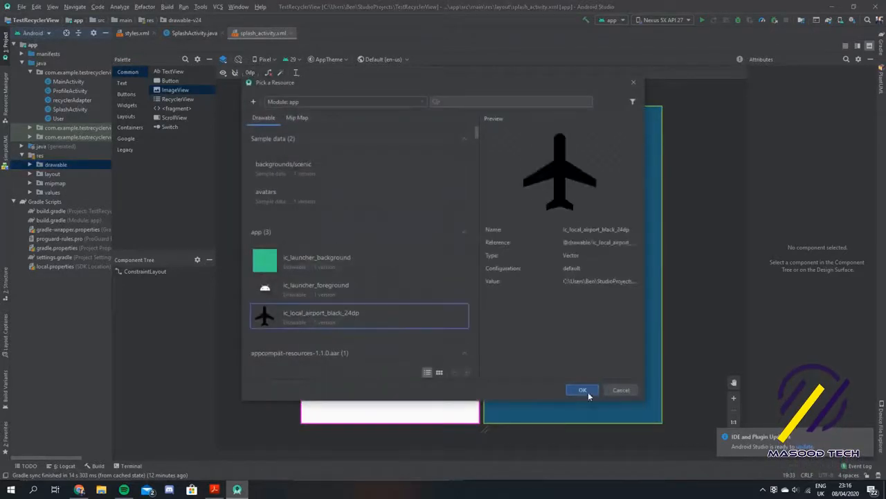
Give the splash layout's ImageView the ic_local_airport_black_24dp airplane icon.
{"action": "left_click", "coordinate": [582, 390]}
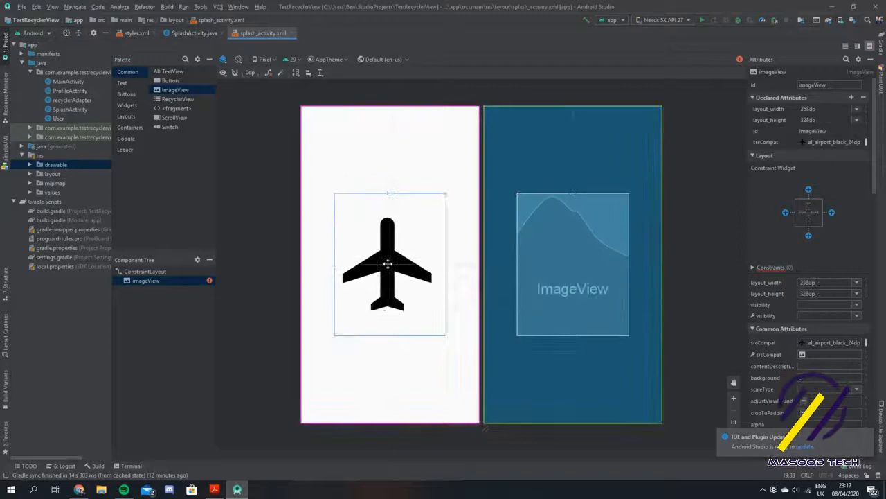
{"action": "right_click", "coordinate": [390, 261]}
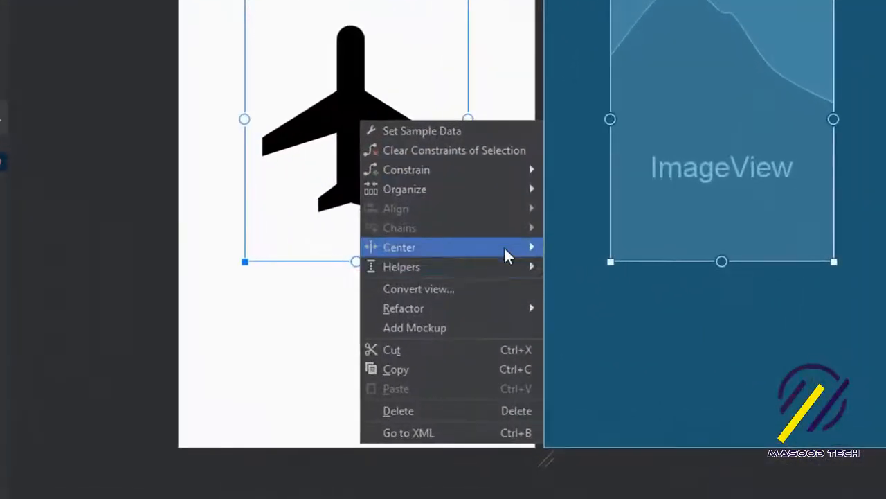
Center the airplane ImageView horizontally and vertically in parent, then return to SplashActivity.java.
{"action": "left_click", "coordinate": [399, 246]}
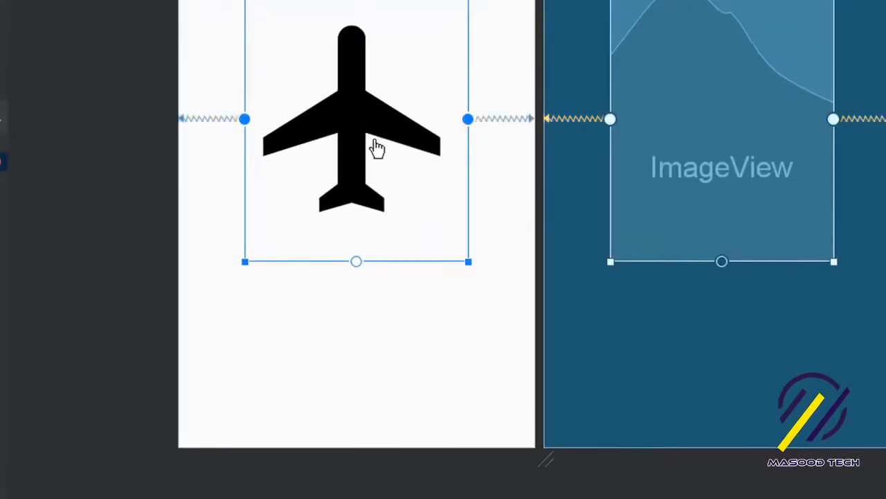
{"action": "right_click", "coordinate": [377, 145]}
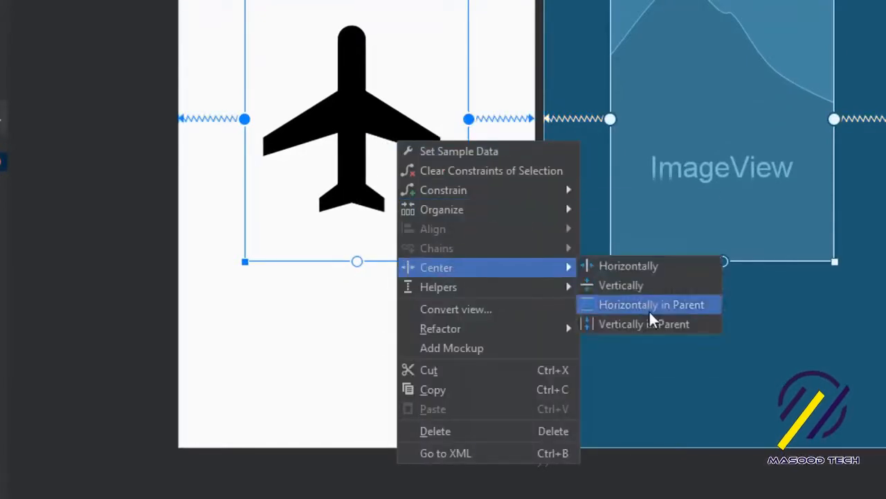
{"action": "left_click", "coordinate": [651, 305]}
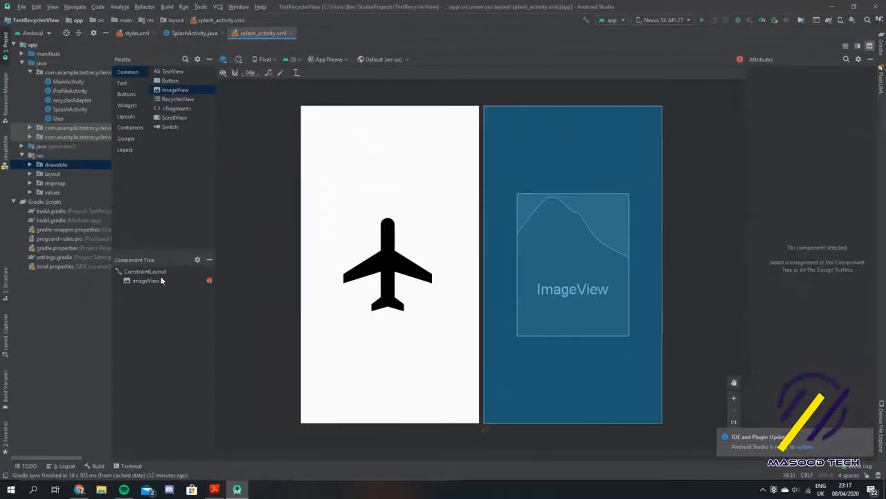
{"action": "left_click", "coordinate": [145, 280]}
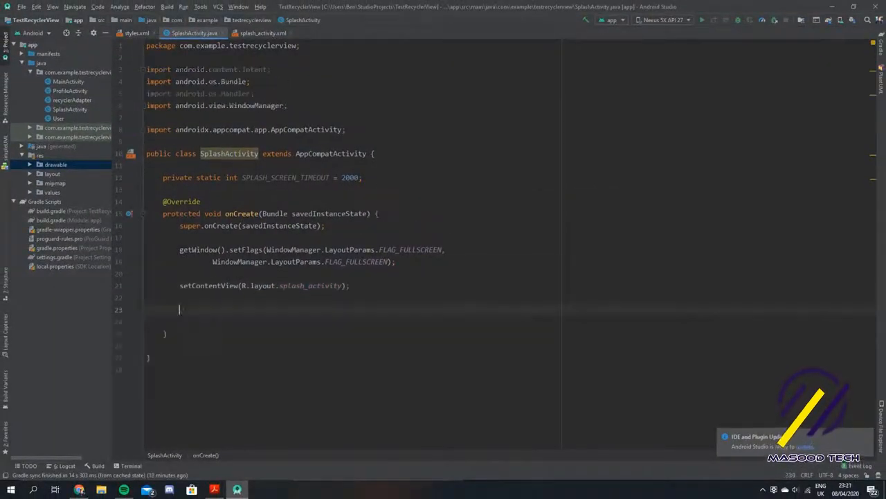
Add new Handler().postDelayed(new Runnable(){ run() }) in onCreate.
{"action": "type", "text": "r"}
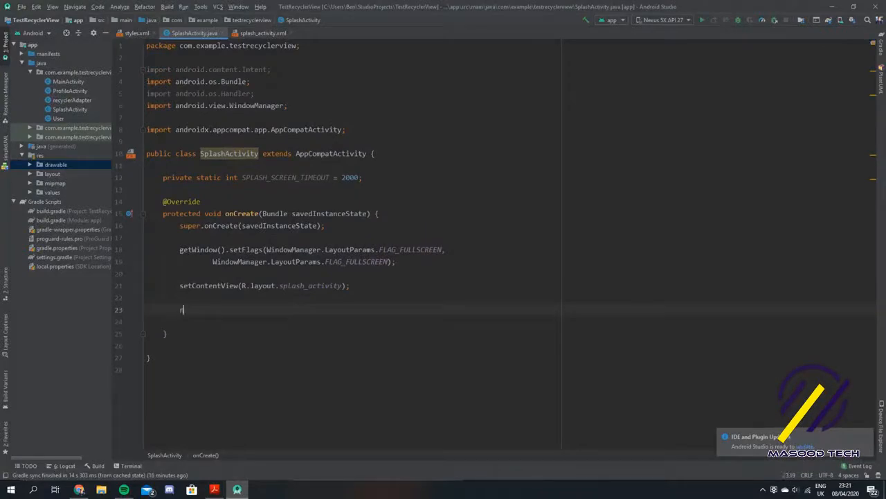
{"action": "type", "text": "new Handler()"}
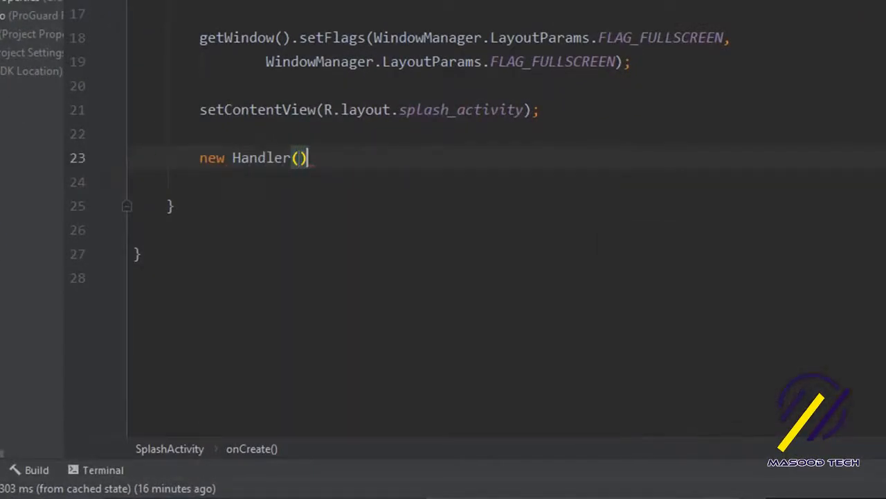
{"action": "type", "text": ".postDelayed("}
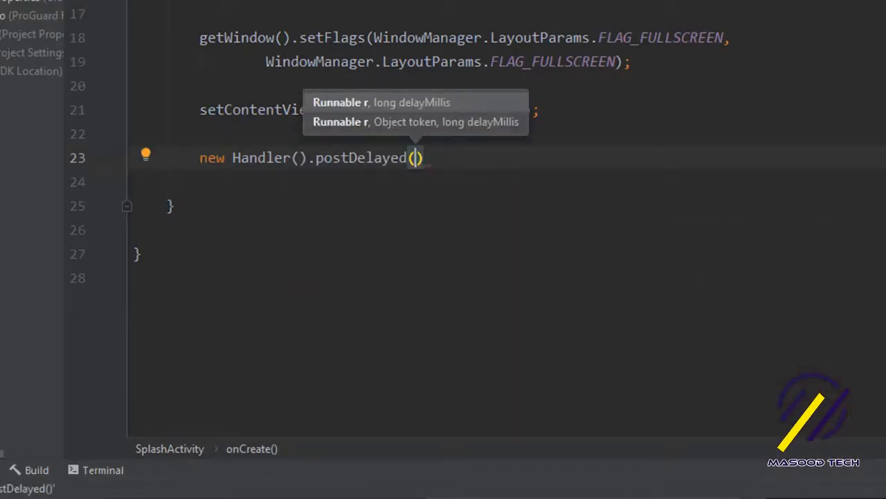
{"action": "type", "text": "new Run"}
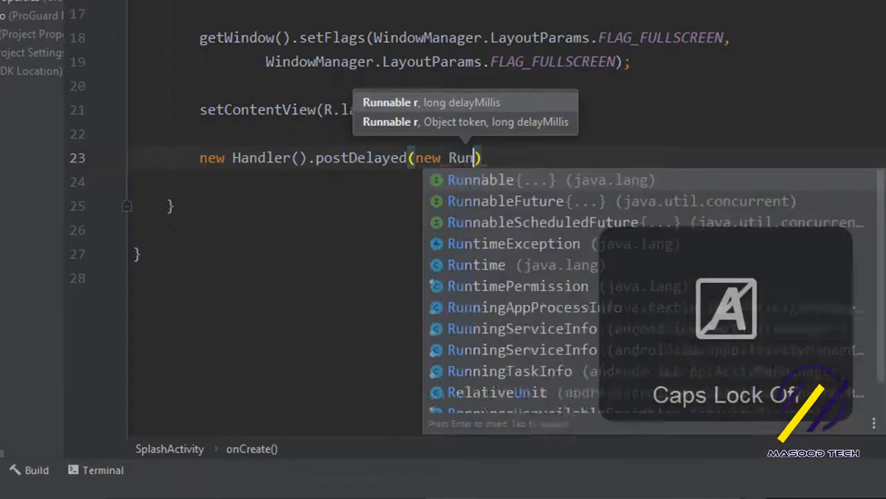
{"action": "type", "text": "nable("}
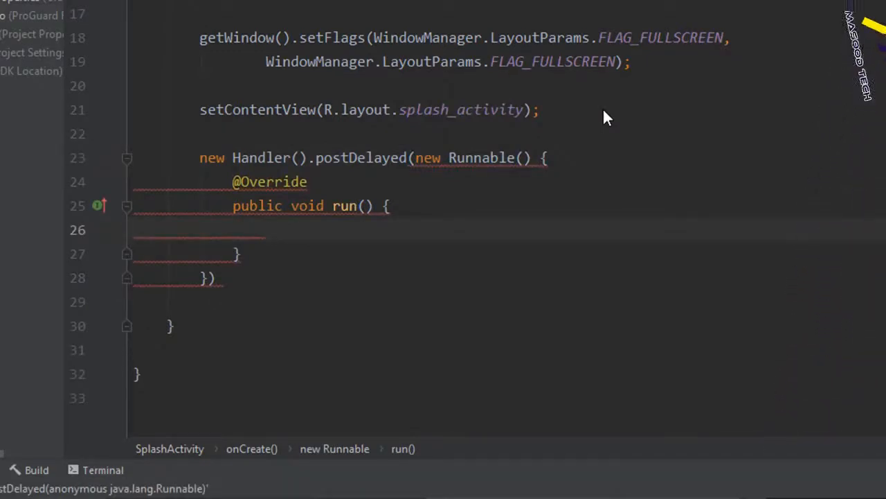
Pass SPLASH_SCREEN_TIMEOUT as the delay and create an Intent from SplashActivity.this to MainActivity.class.
{"action": "left_click", "coordinate": [213, 277]}
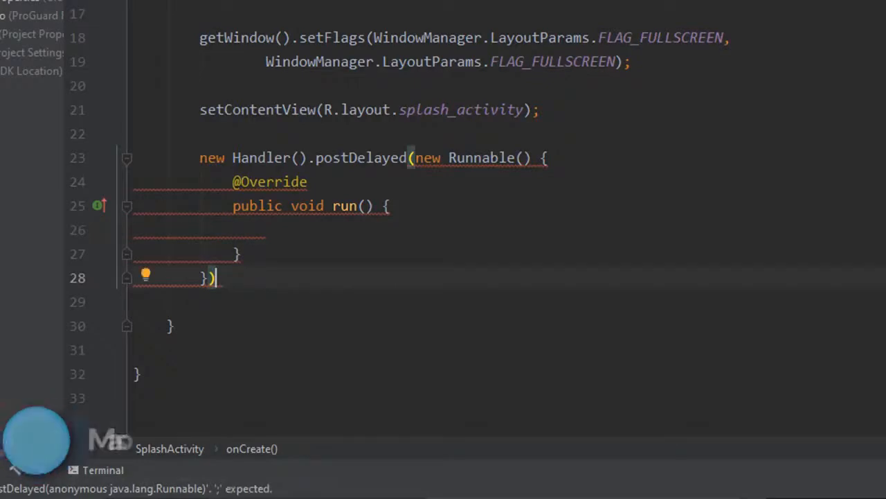
{"action": "type", "text": "SPLASH_SCREEN_TIMEOUT"}
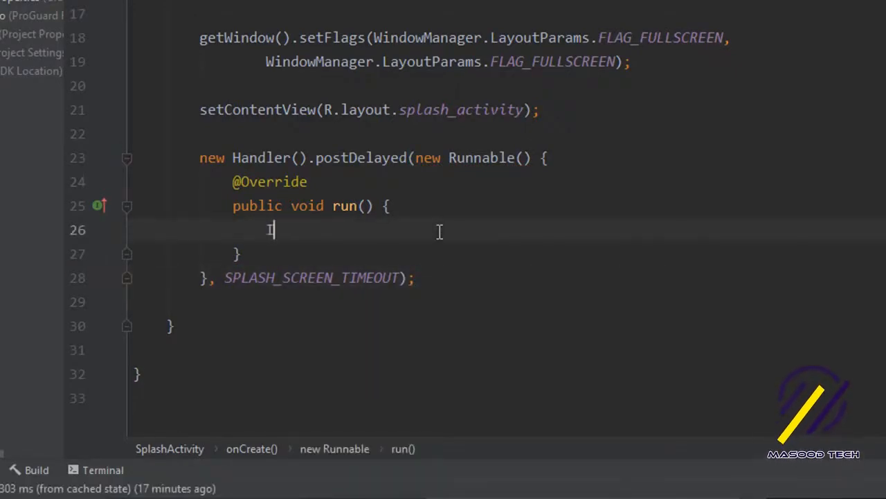
{"action": "type", "text": "Intent i"}
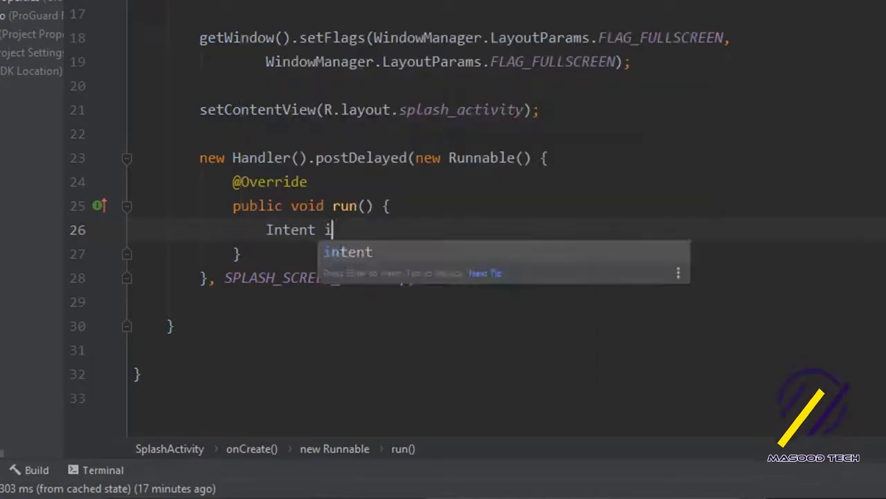
{"action": "type", "text": "ntent = n"}
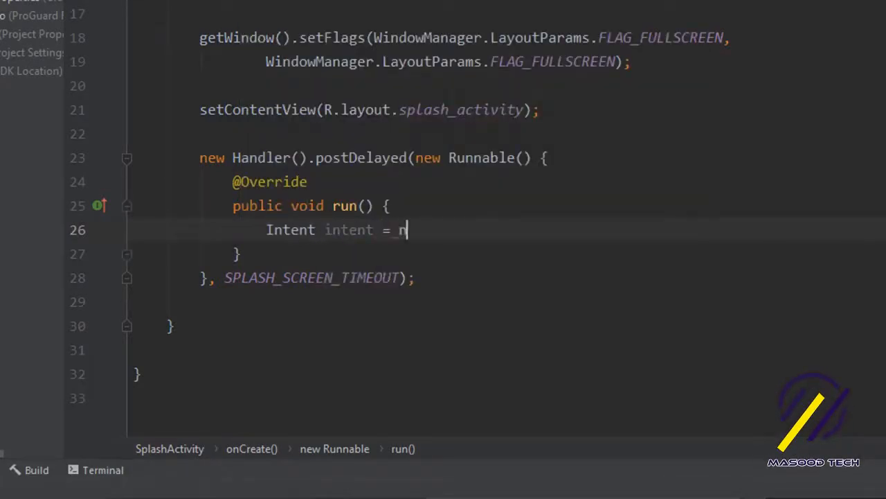
{"action": "type", "text": "ew Intent()"}
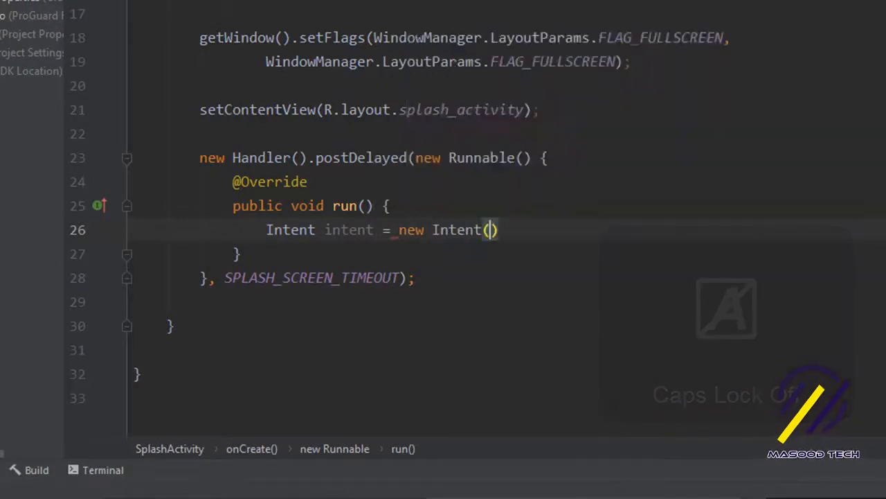
{"action": "type", "text": "SplashActivity"}
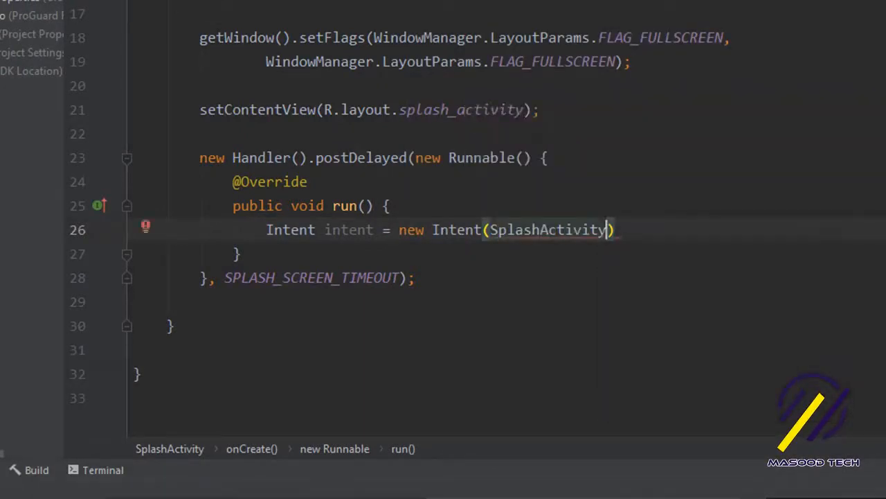
{"action": "type", "text": ".this,"}
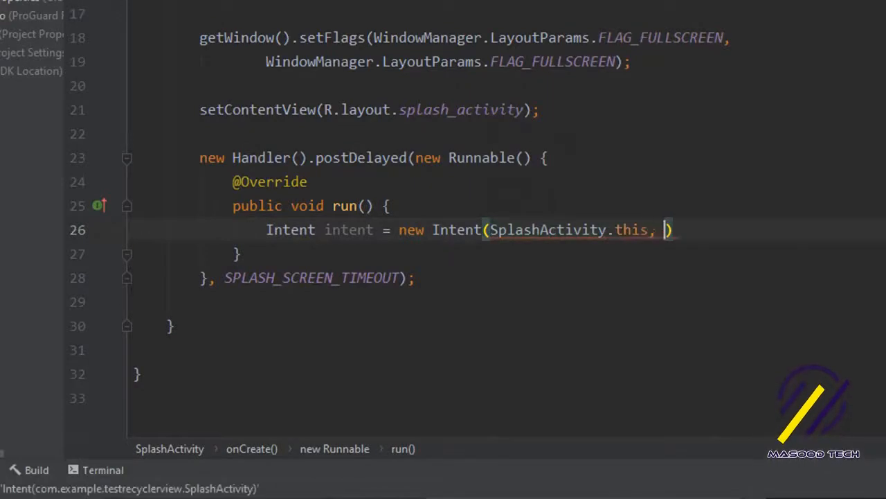
{"action": "type", "text": "MainActivity."}
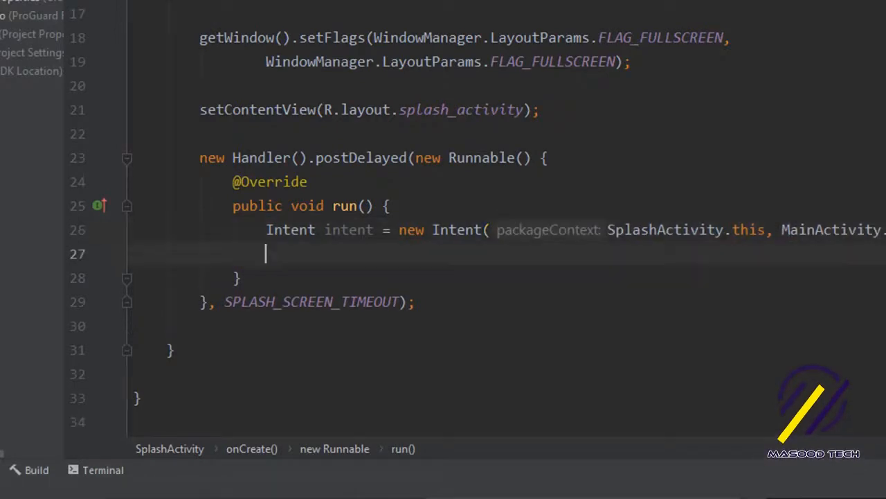
Call startActivity(intent) and finish() inside run().
{"action": "type", "text": "startAc"}
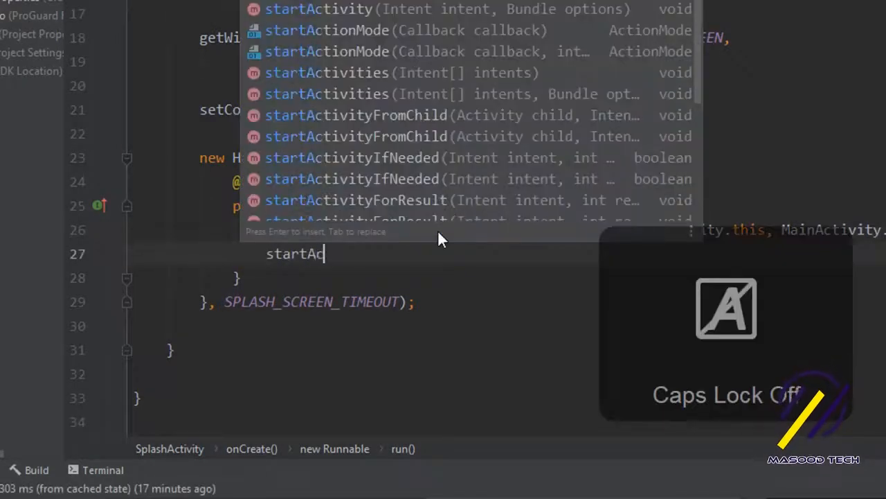
{"action": "type", "text": "tivity(intent);"}
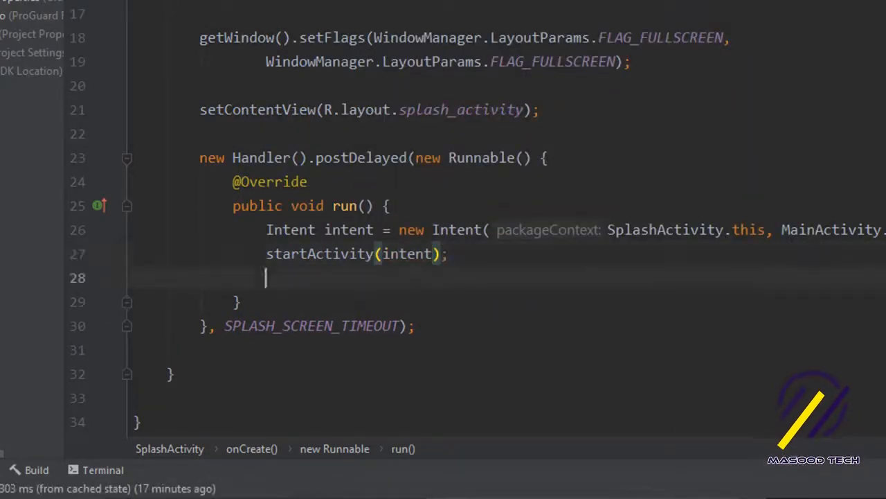
{"action": "type", "text": "finish();"}
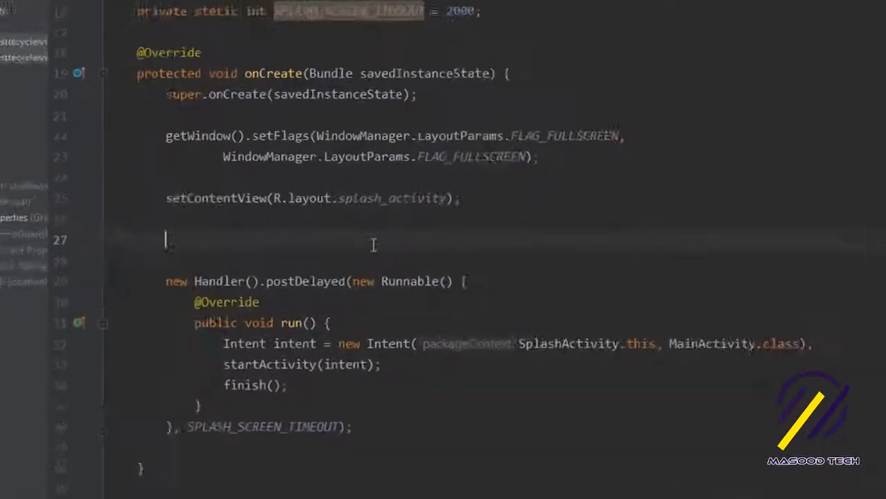
Declare Animation fadeOut = new AlphaAnimation(1, 0) in onCreate.
{"action": "type", "text": "Animation"}
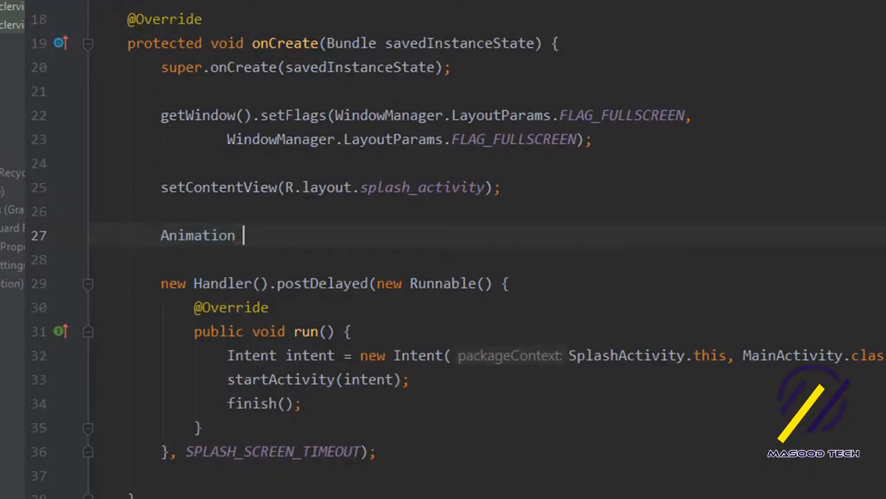
{"action": "type", "text": "fadeOut"}
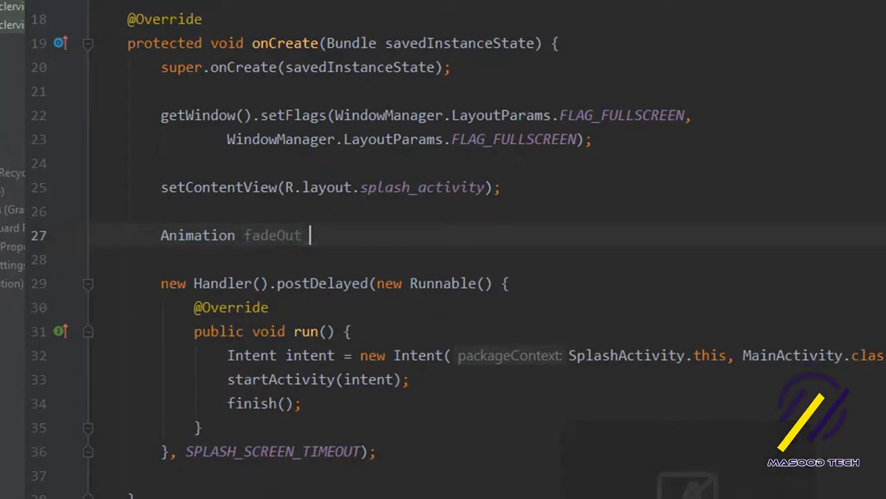
{"action": "type", "text": "= new A"}
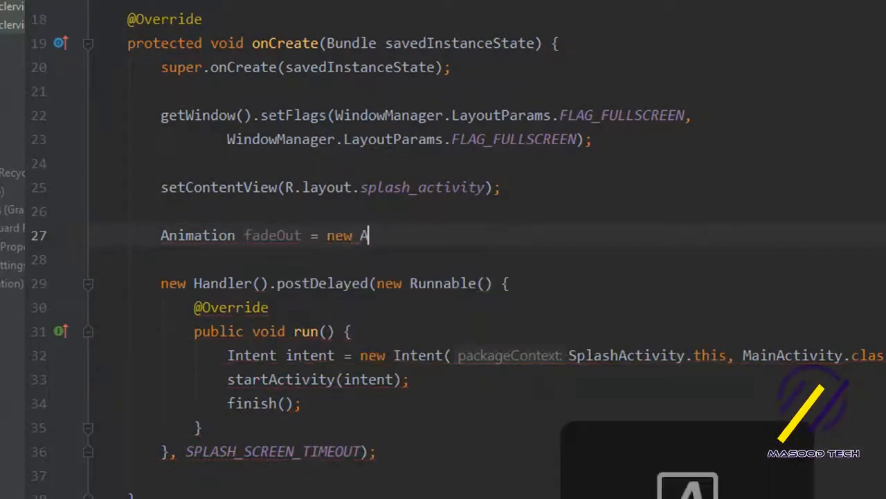
{"action": "type", "text": "lphaAnimation()"}
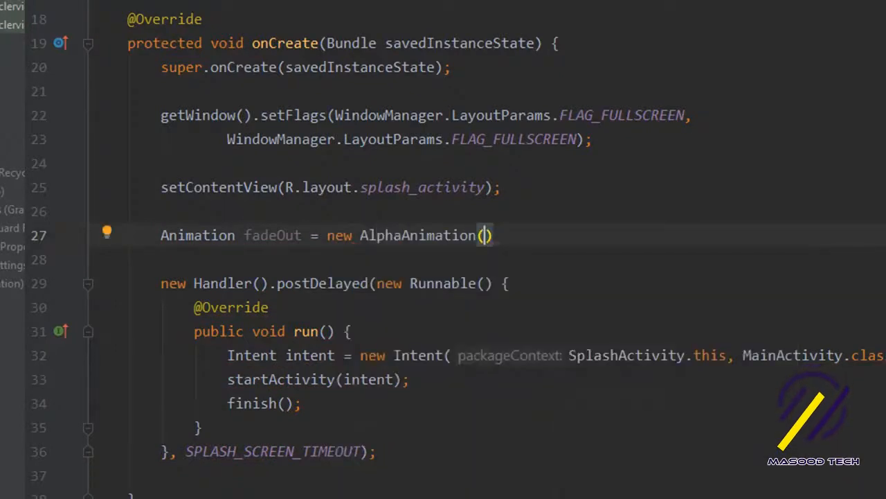
{"action": "type", "text": "1,"}
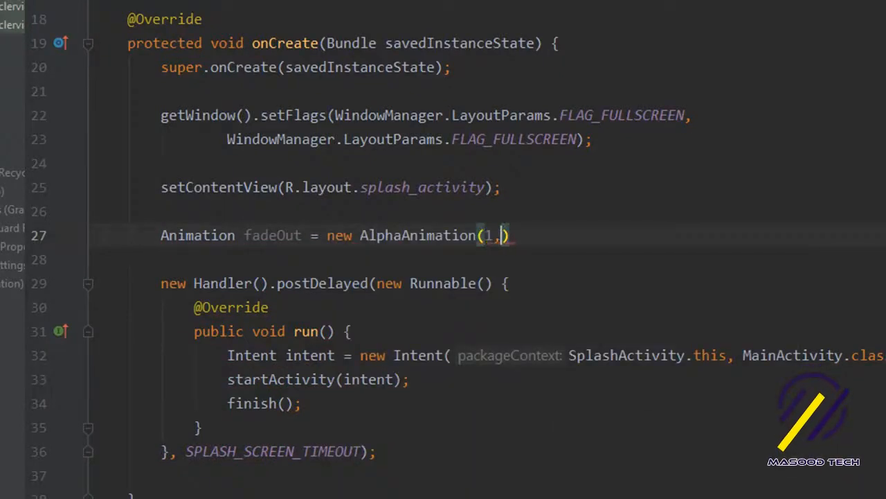
{"action": "type", "text": "0);"}
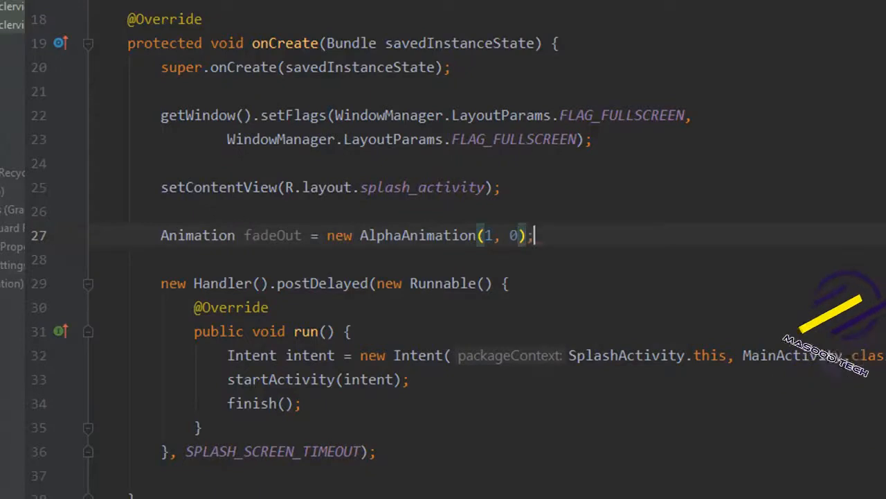
Give fadeOut a new AccelerateInterpolator via setInterpolator.
{"action": "type", "text": "fadeOut."}
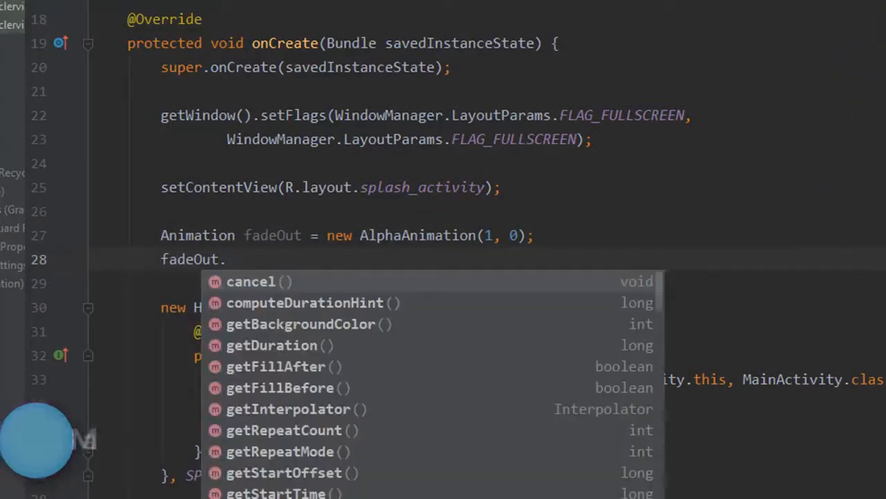
{"action": "type", "text": "getInterpolator()"}
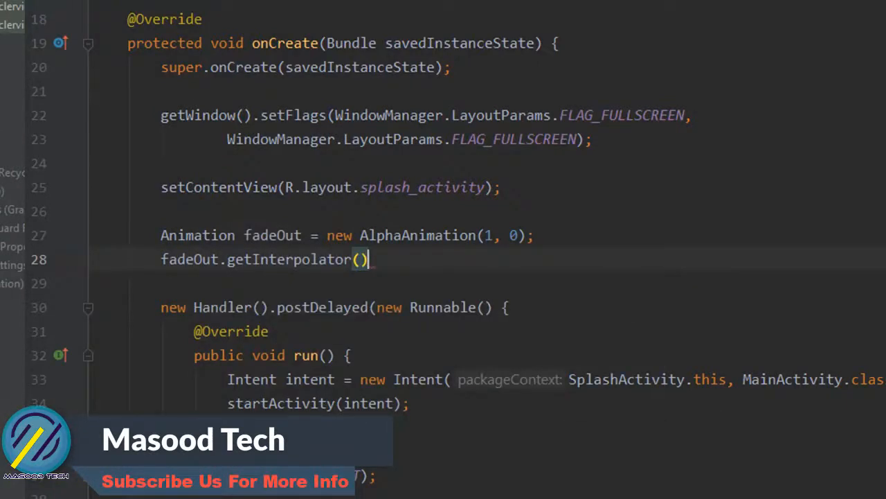
{"action": "type", "text": "new"}
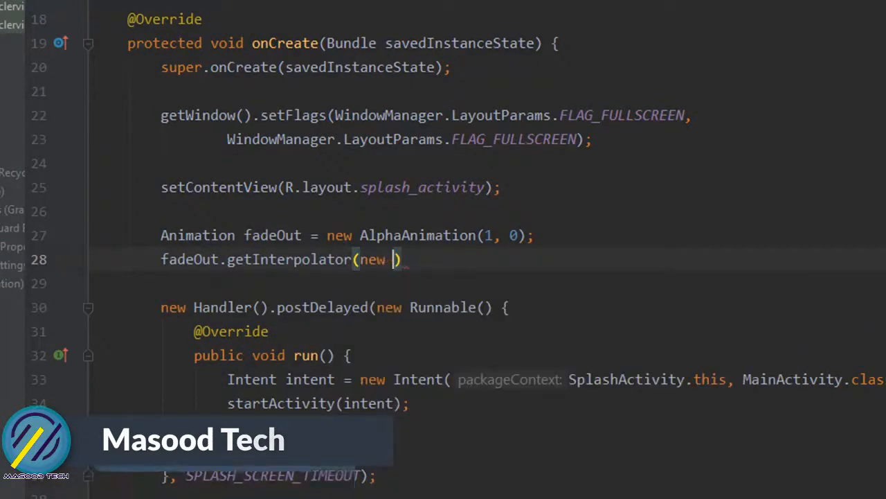
{"action": "type", "text": "AccelerateInterpolator("}
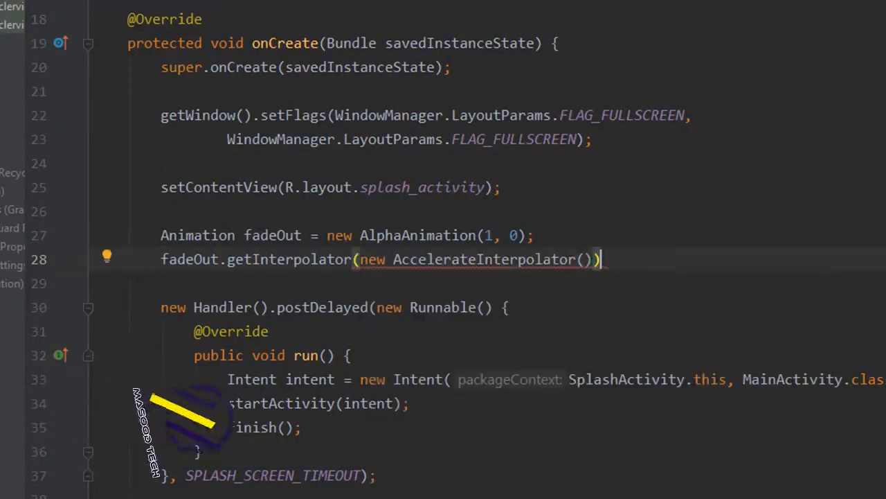
{"action": "type", "text": ";"}
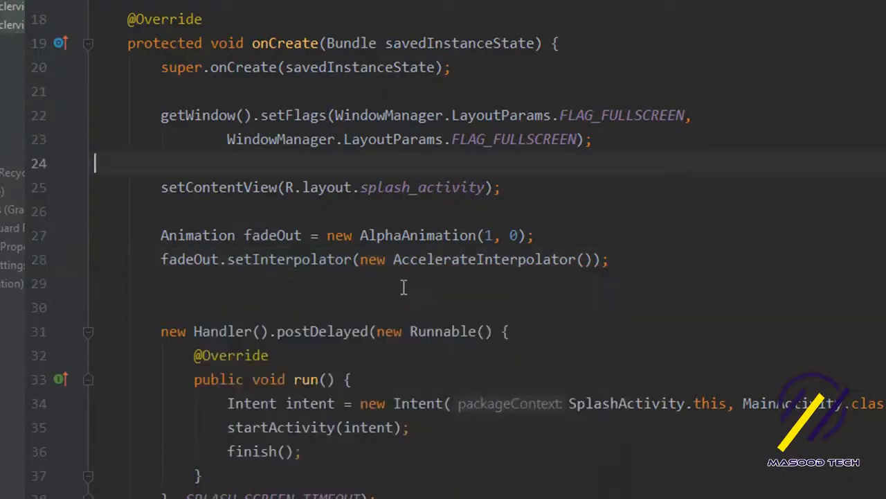
Add fadeOut.setStartOffset(500).
{"action": "type", "text": "fadeOut."}
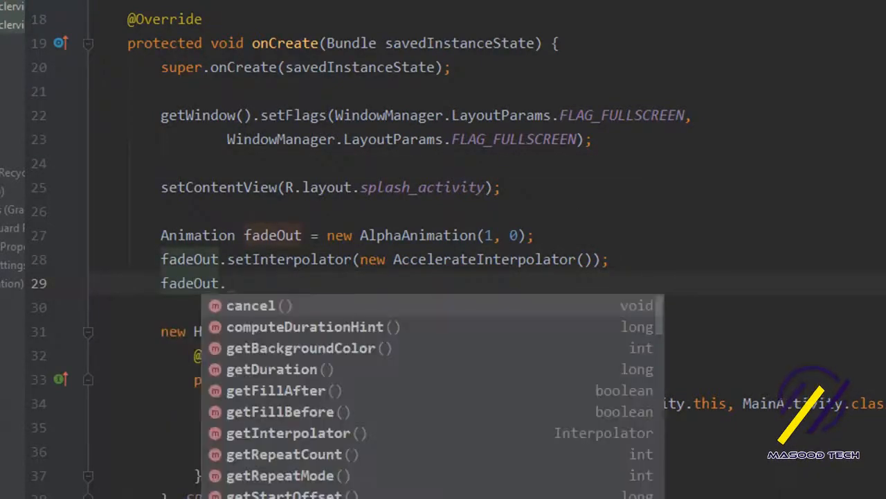
{"action": "type", "text": "setStartOffset();"}
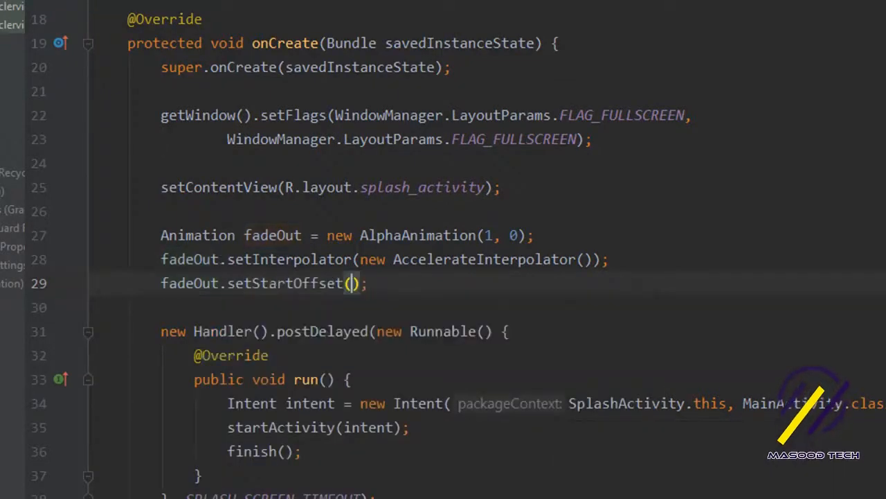
{"action": "type", "text": "500"}
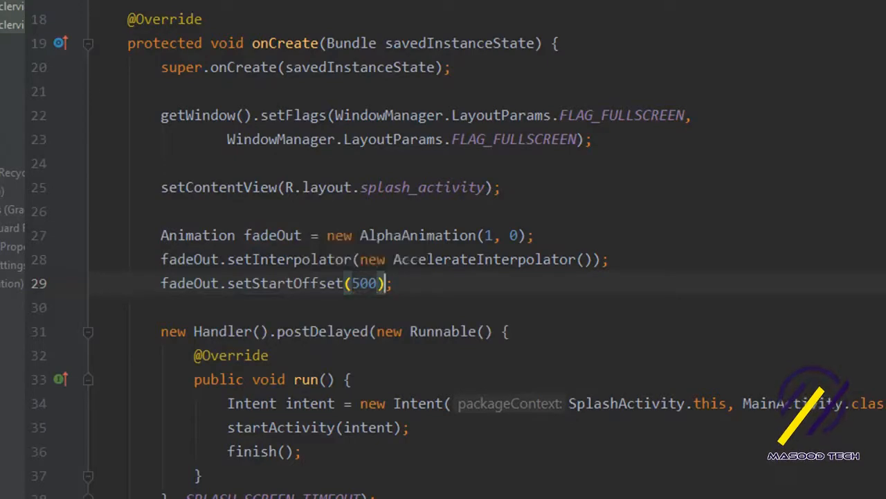
Add fadeOut.setDuration(1800) and begin the ImageView declaration.
{"action": "type", "text": "fa"}
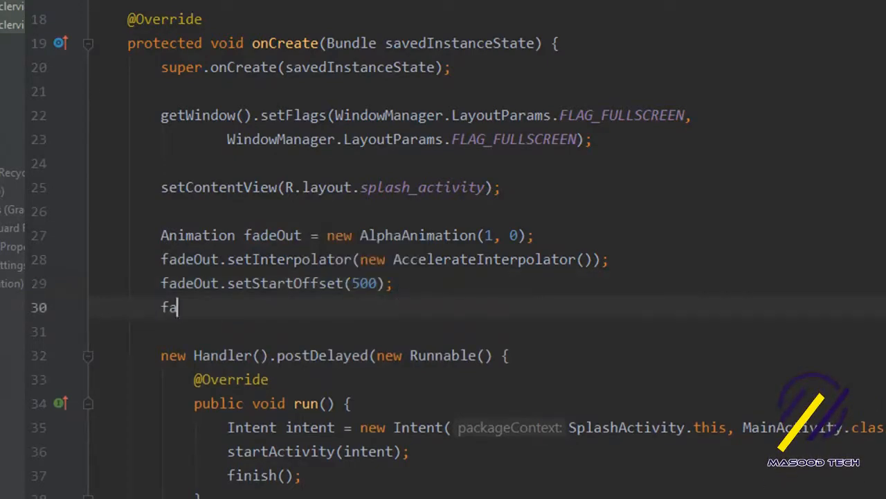
{"action": "type", "text": "deOut.s"}
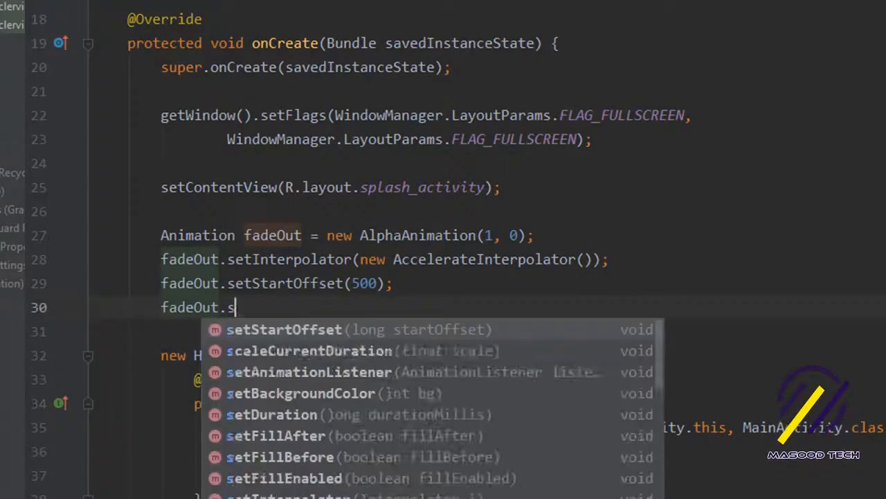
{"action": "type", "text": "E"}
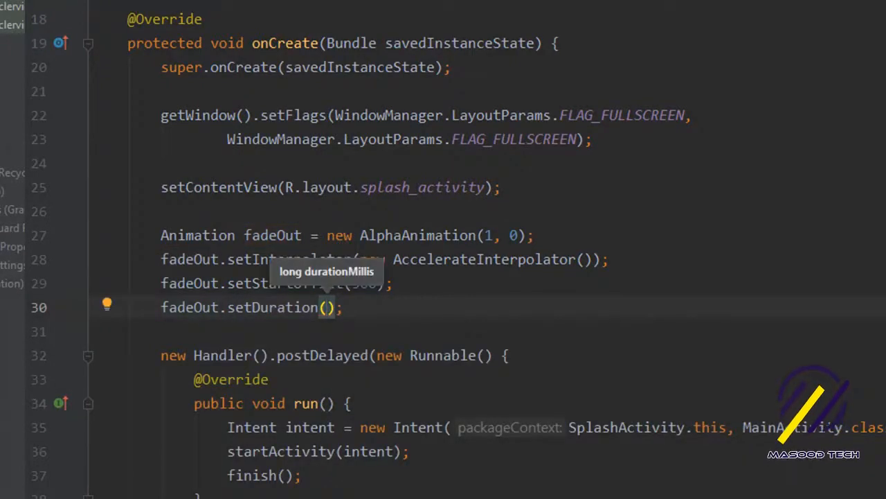
{"action": "type", "text": "1800"}
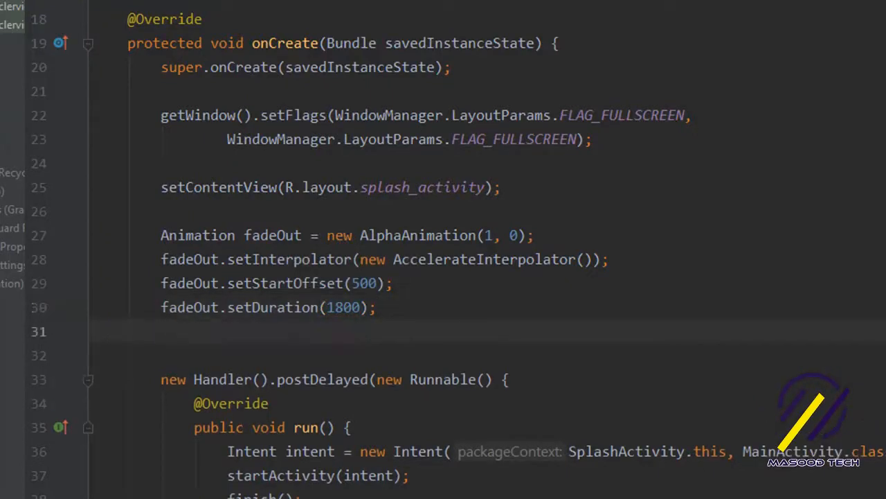
{"action": "type", "text": "ImageView image = fi"}
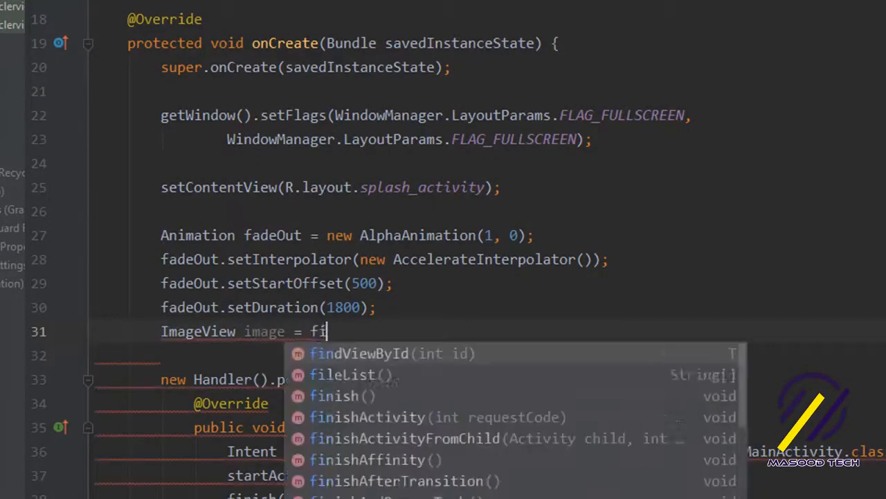
Look up imageView with findViewById(R.id.imageView) and start image.setAnimation(fadeOut).
{"action": "left_click", "coordinate": [357, 353]}
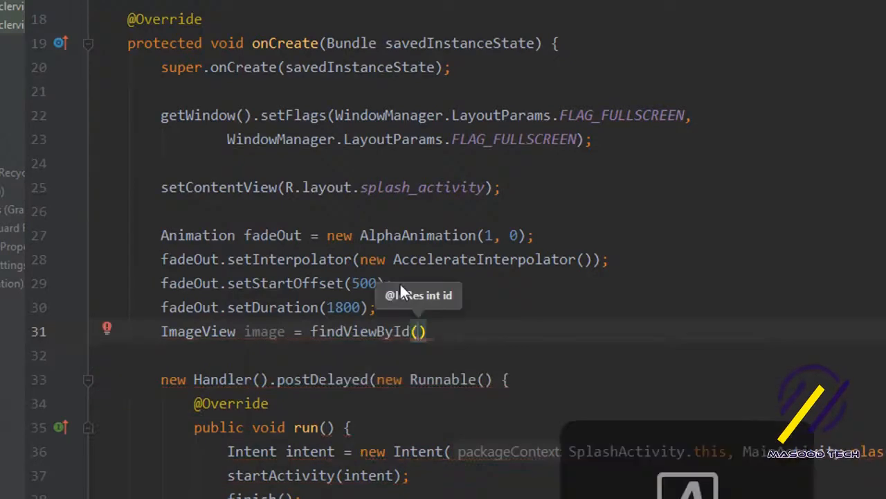
{"action": "type", "text": "R.id.imageView"}
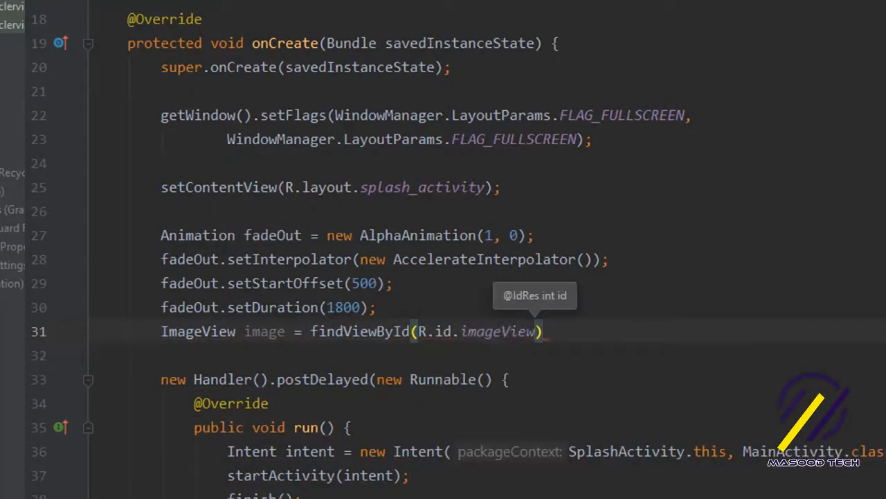
{"action": "type", "text": "i"}
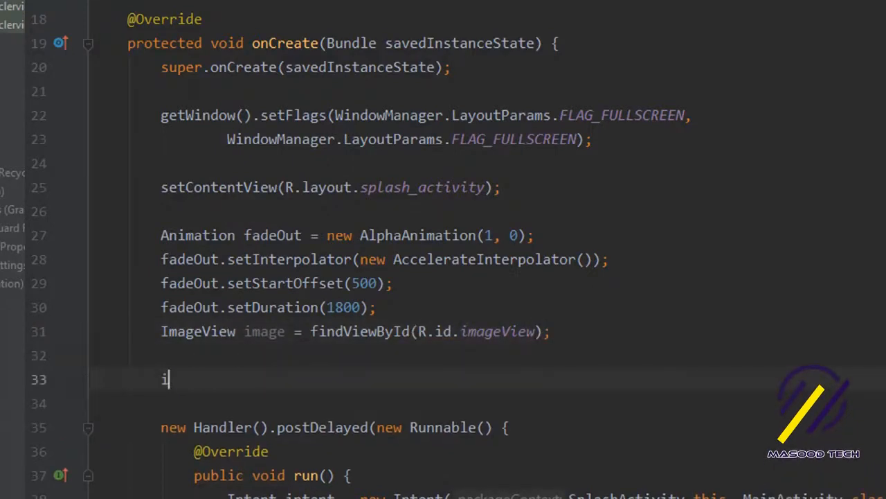
{"action": "type", "text": "mage.s"}
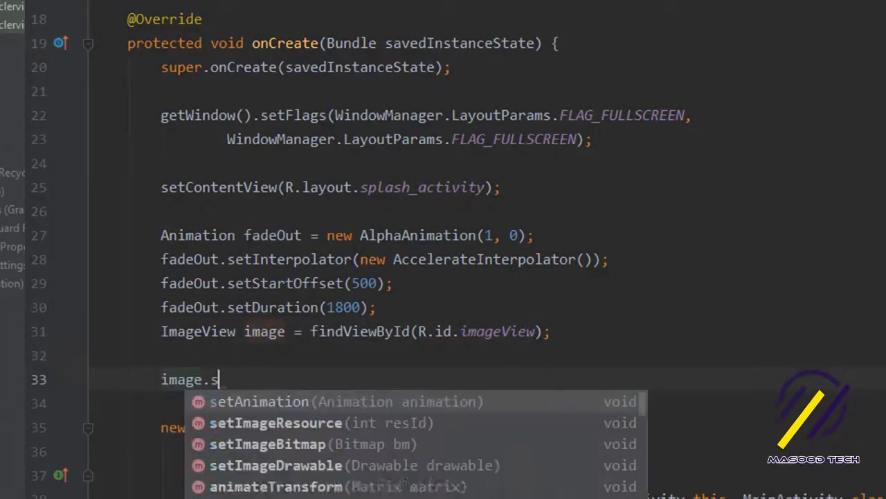
{"action": "left_click", "coordinate": [258, 401]}
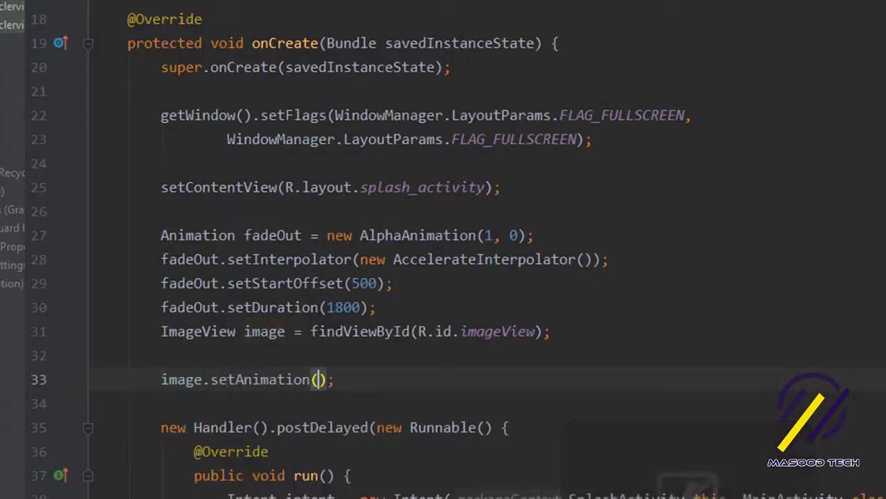
{"action": "type", "text": "fa"}
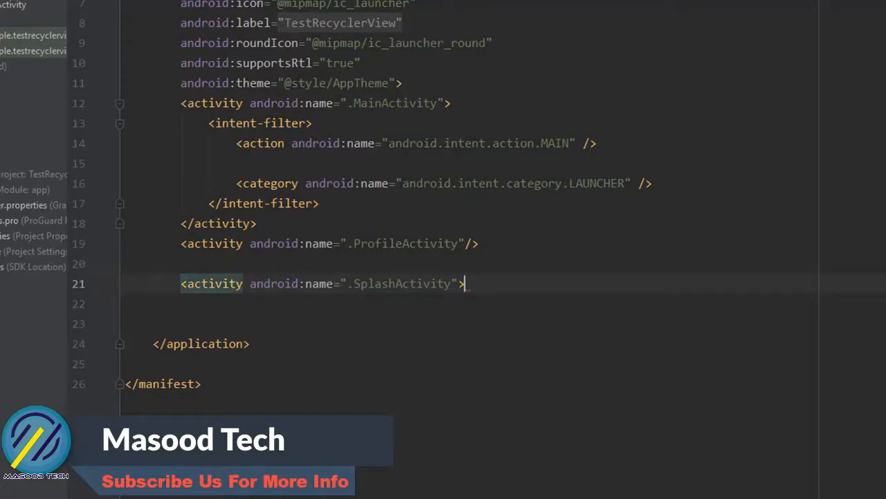
Close the .SplashActivity tag and move the MAIN/LAUNCHER intent-filter from MainActivity into it.
{"action": "type", "text": "></activity>"}
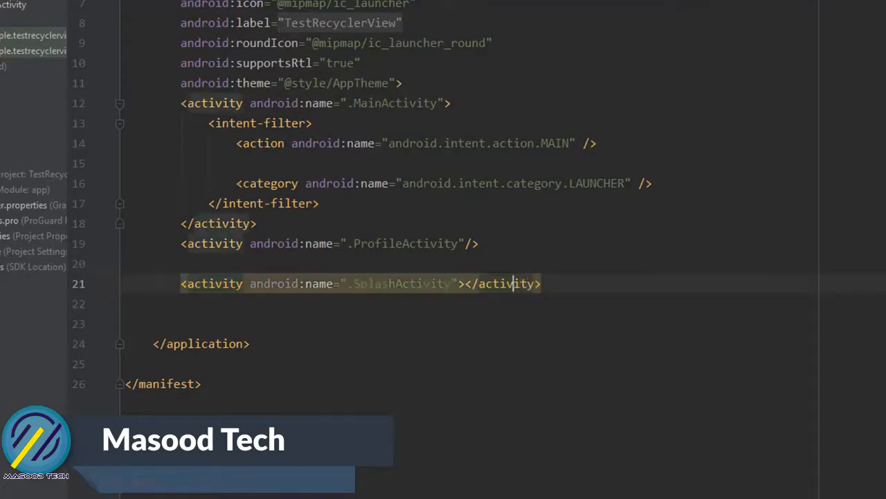
{"action": "key", "text": "enter"}
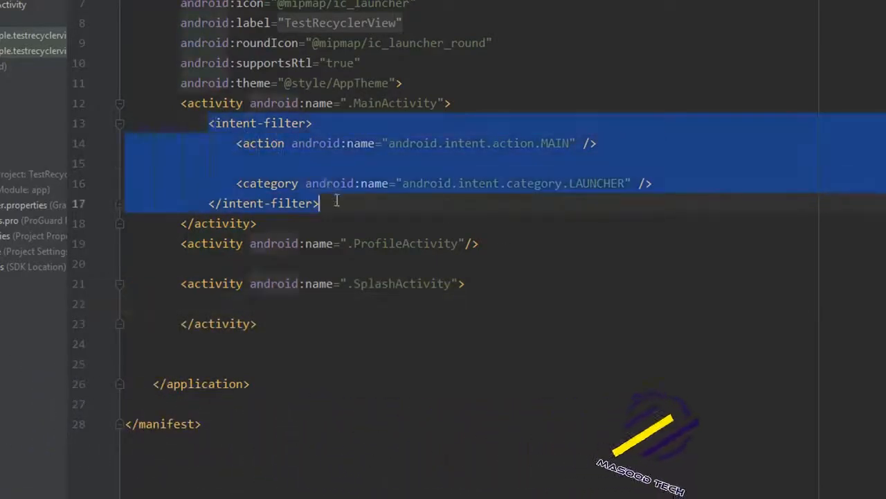
{"action": "key", "text": "Delete"}
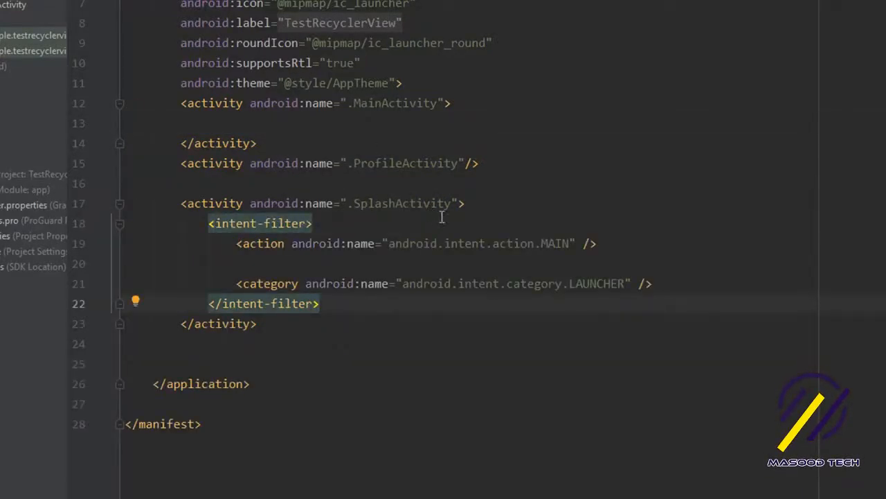
{"action": "type", "text": "t"}
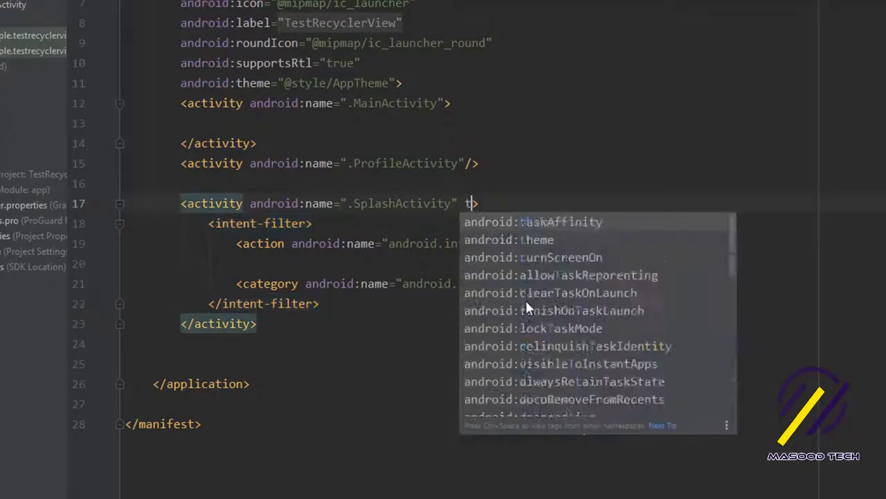